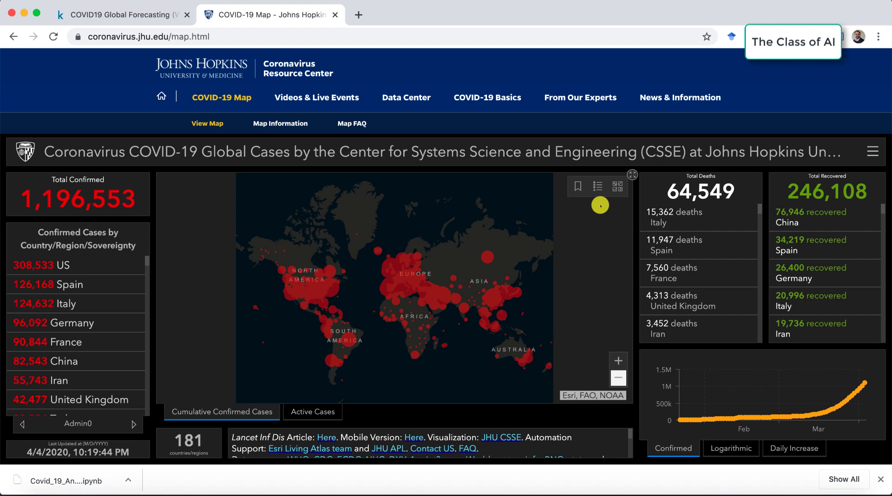
{"action": "mouse_move", "coordinate": [405, 72]}
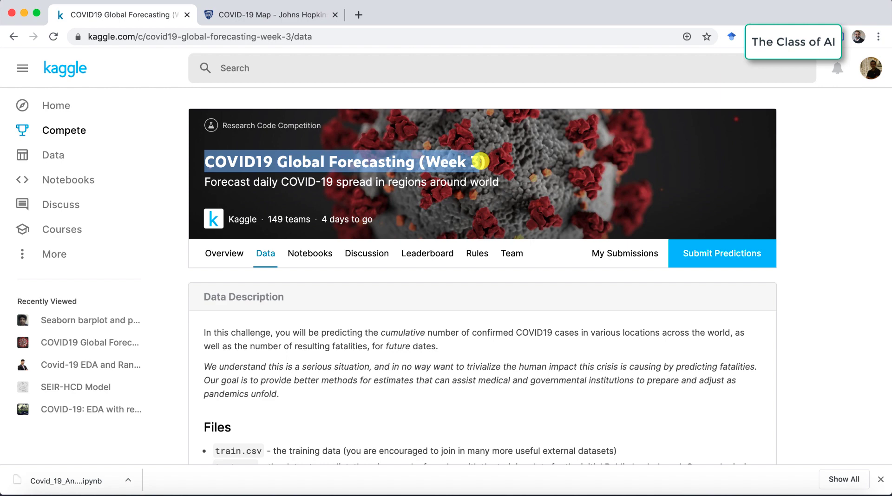
Step: Scroll the Week 3 Data tab down to the train.csv preview showing Afghanistan rows
{"action": "scroll", "scroll_direction": "down", "scroll_amount": 3}
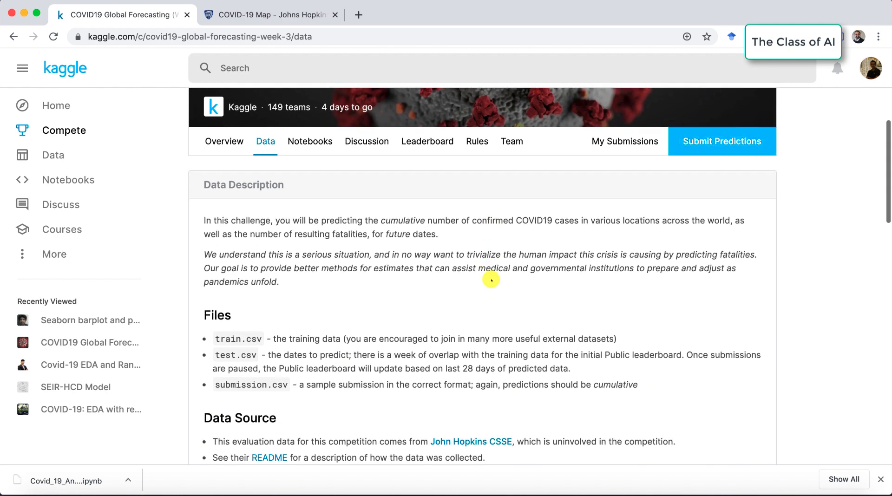
{"action": "scroll", "scroll_direction": "down", "scroll_amount": 3}
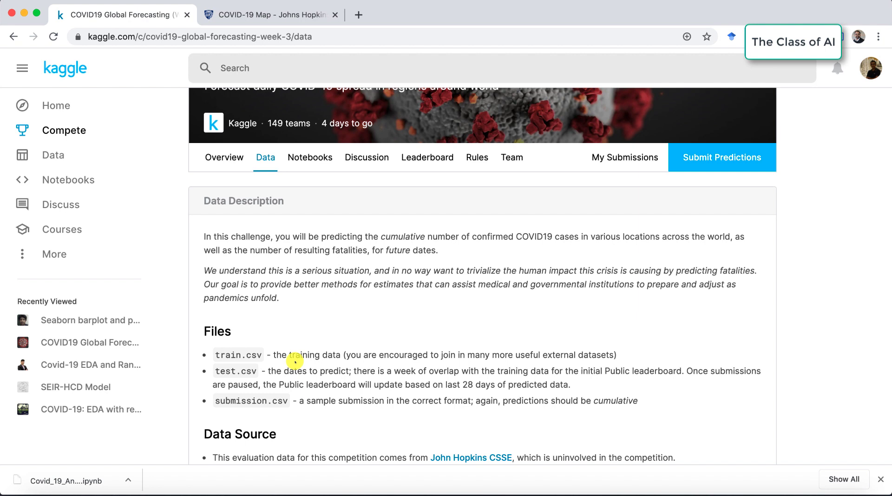
{"action": "scroll", "scroll_direction": "down", "scroll_amount": 3}
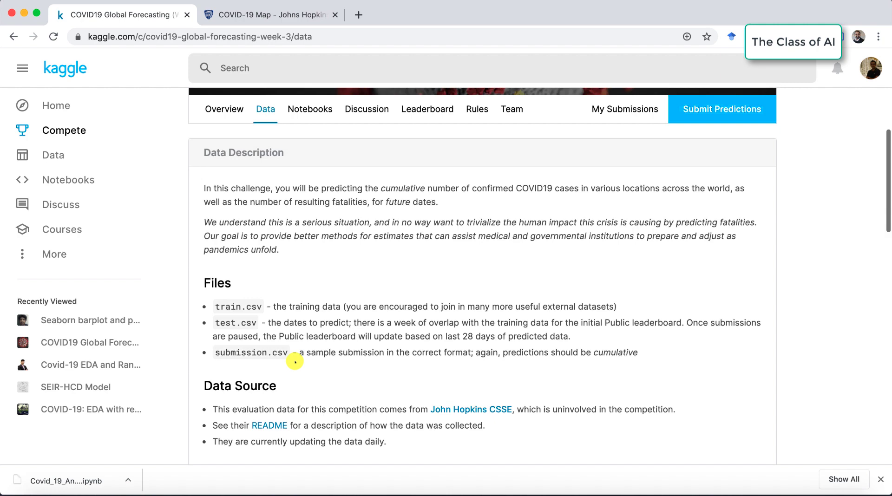
{"action": "scroll", "scroll_direction": "down", "scroll_amount": 3}
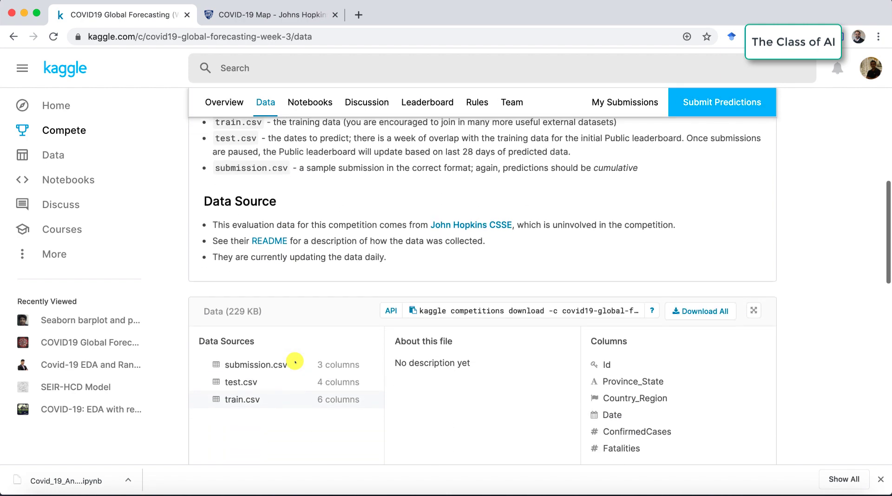
{"action": "left_click", "coordinate": [241, 399]}
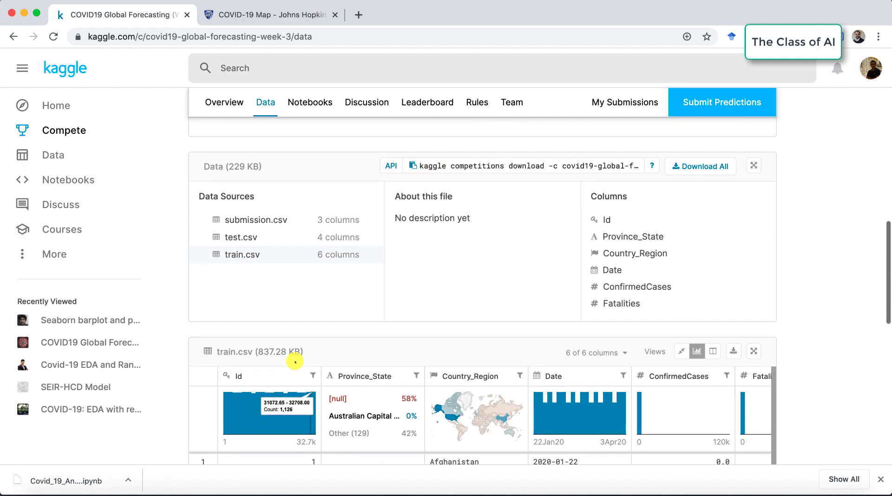
{"action": "scroll", "scroll_direction": "down", "scroll_amount": 3}
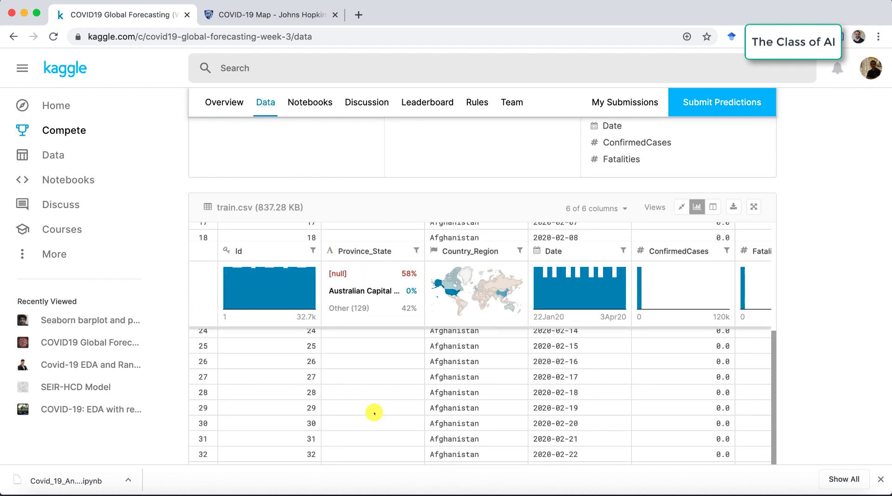
{"action": "scroll", "scroll_direction": "up", "scroll_amount": 3}
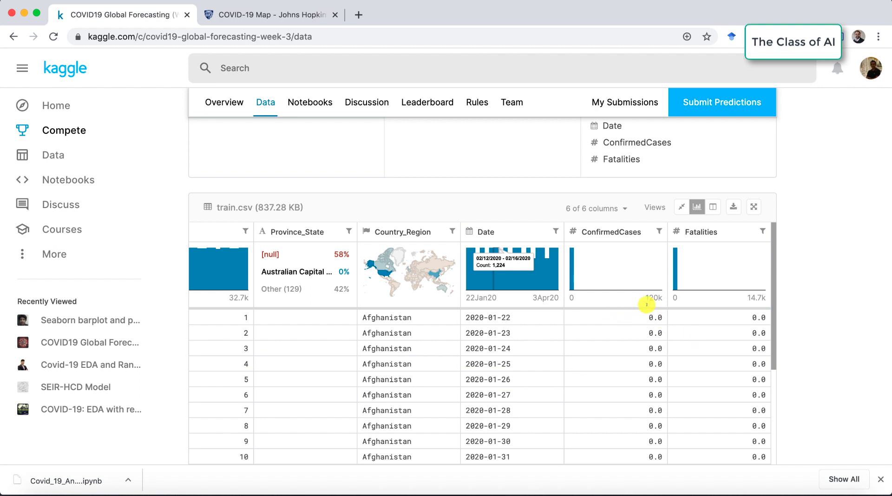
{"action": "mouse_move", "coordinate": [451, 228]}
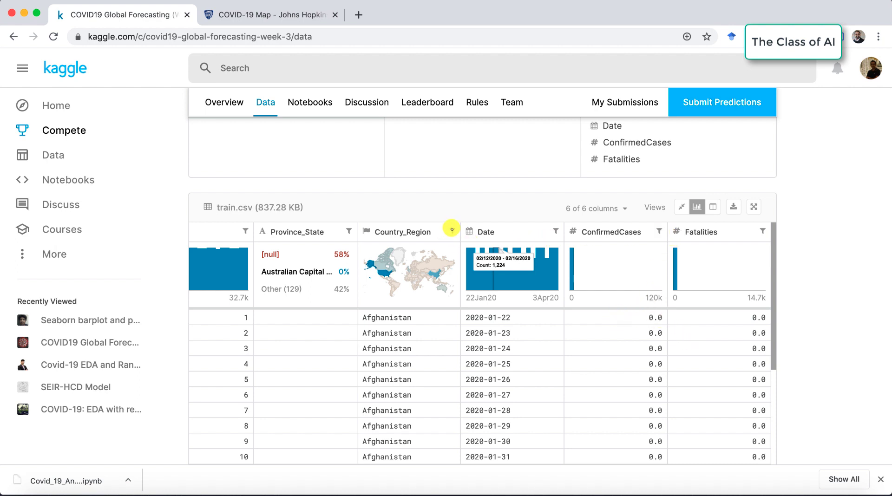
Step: Filter the preview's Country_Region to contain 'united kingdo' and scroll through the matches
{"action": "left_click", "coordinate": [452, 231]}
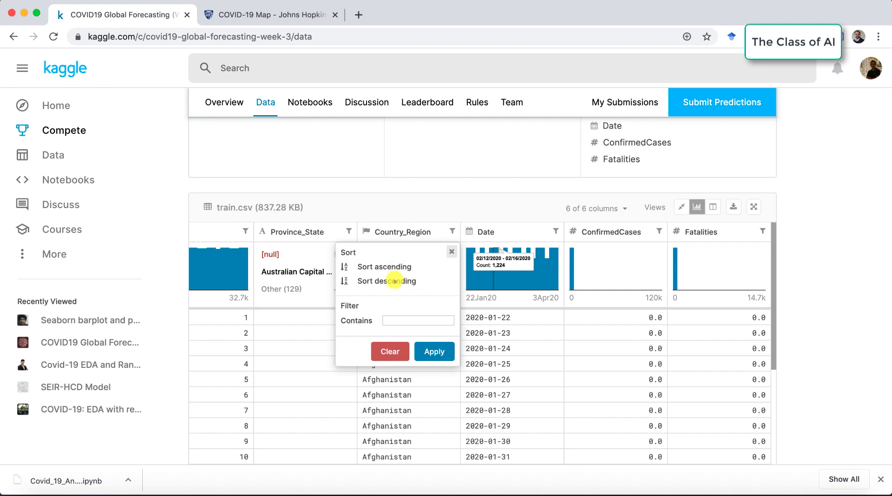
{"action": "left_click", "coordinate": [418, 321]}
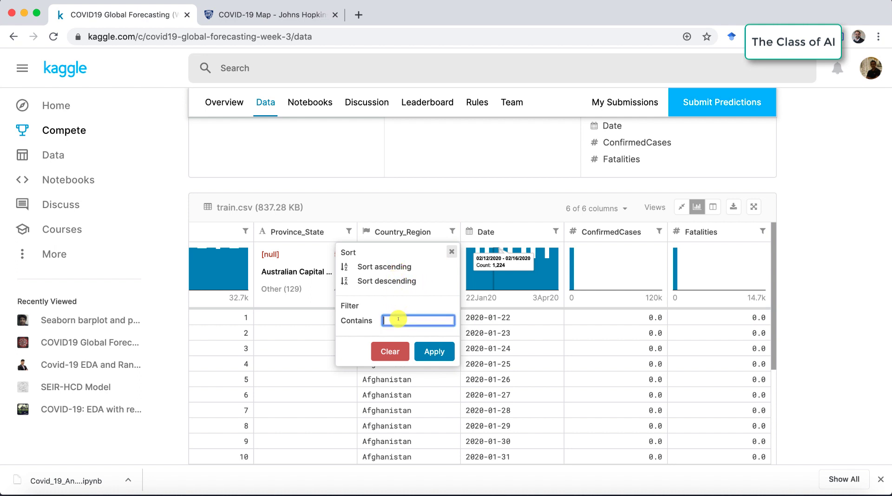
{"action": "type", "text": "united k"}
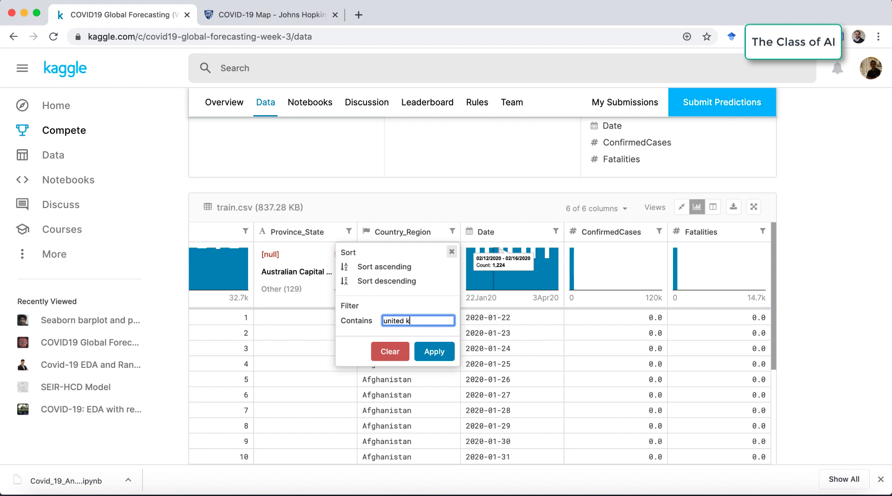
{"action": "type", "text": "ingdo"}
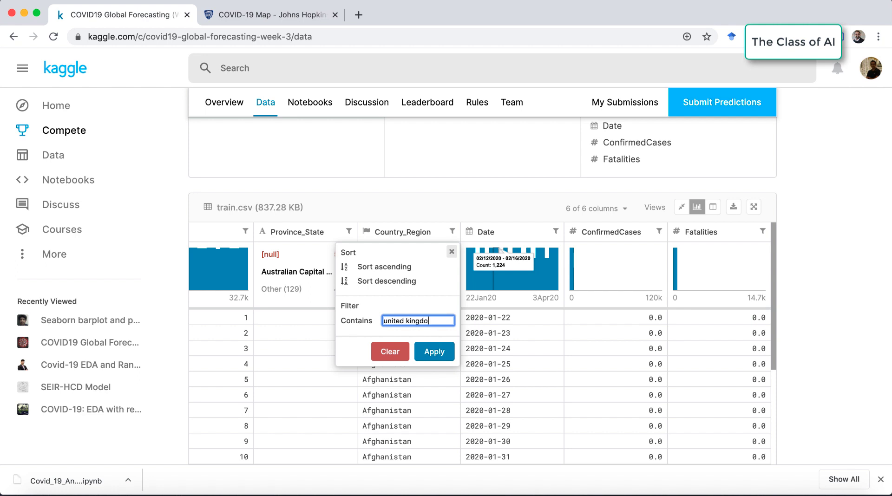
{"action": "left_click", "coordinate": [433, 351]}
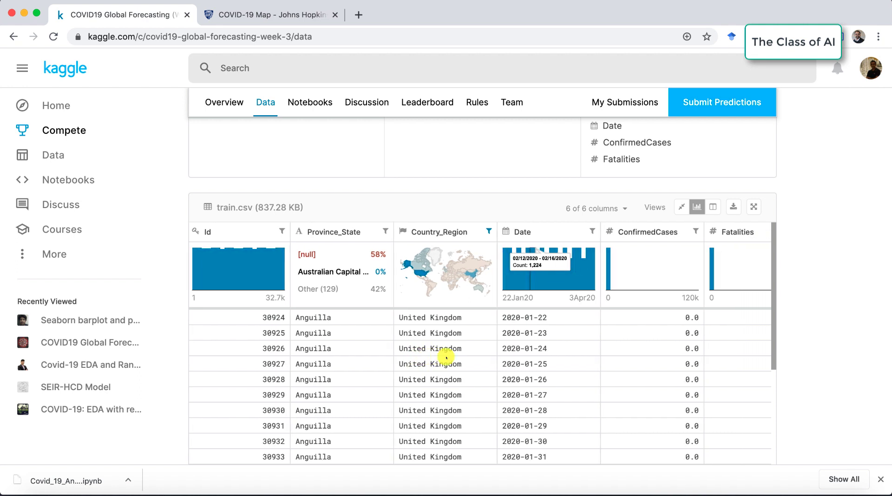
{"action": "scroll", "scroll_direction": "down", "scroll_amount": 3}
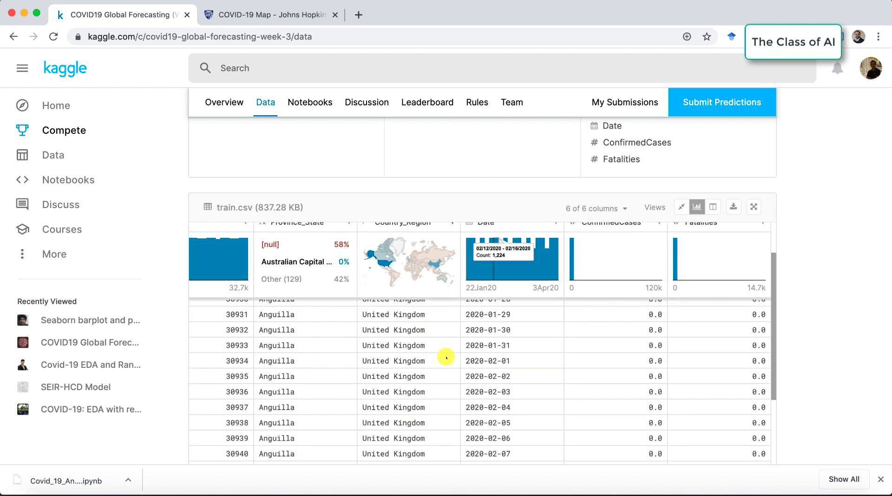
{"action": "scroll", "scroll_direction": "down", "scroll_amount": 3}
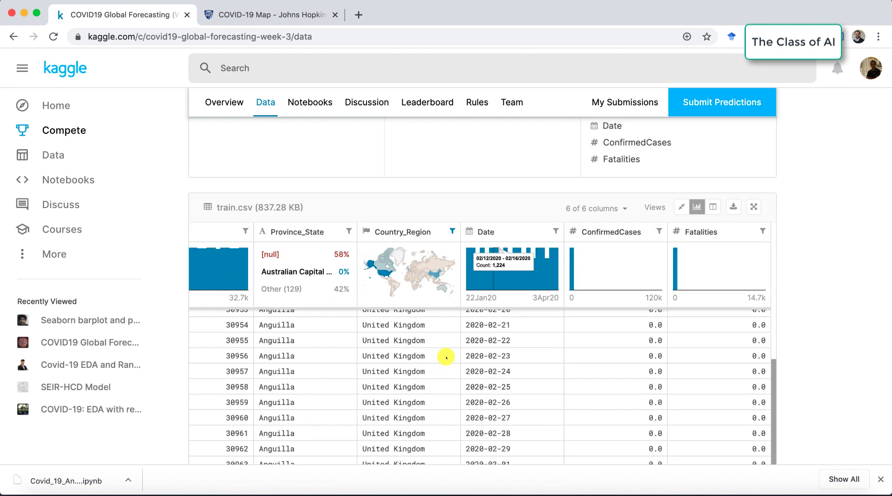
{"action": "scroll", "scroll_direction": "down", "scroll_amount": 3}
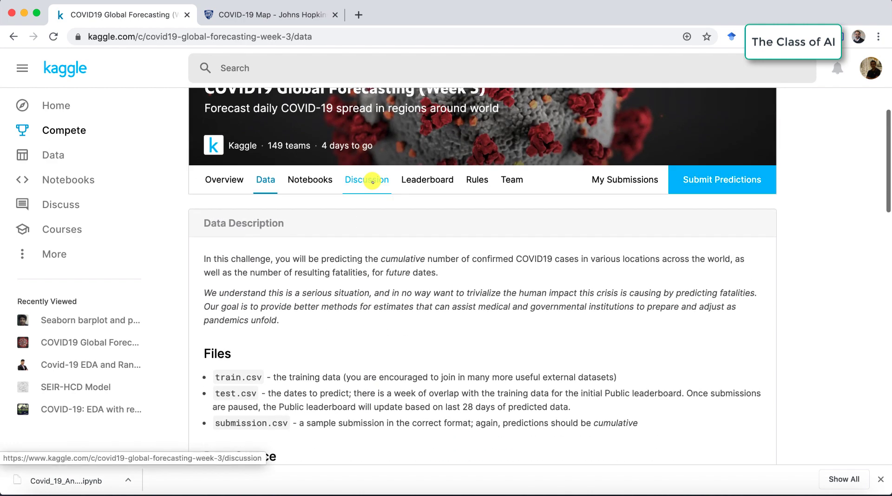
{"action": "mouse_move", "coordinate": [367, 179]}
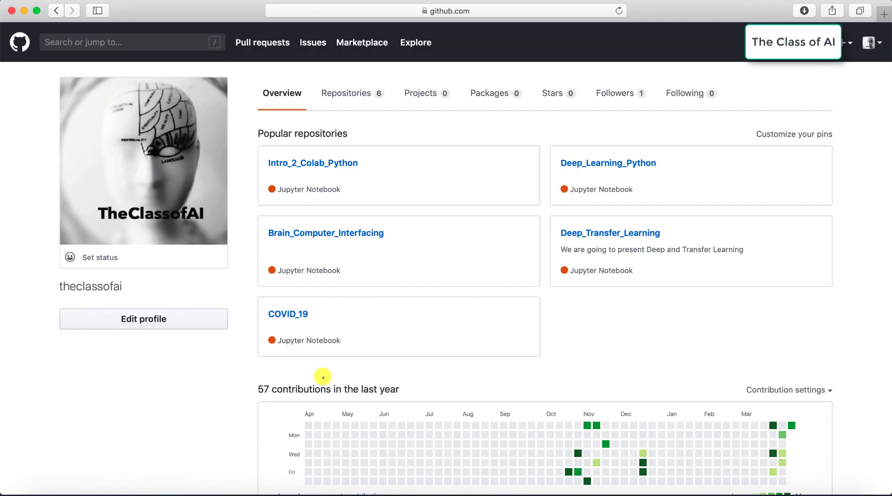
{"action": "mouse_move", "coordinate": [188, 271]}
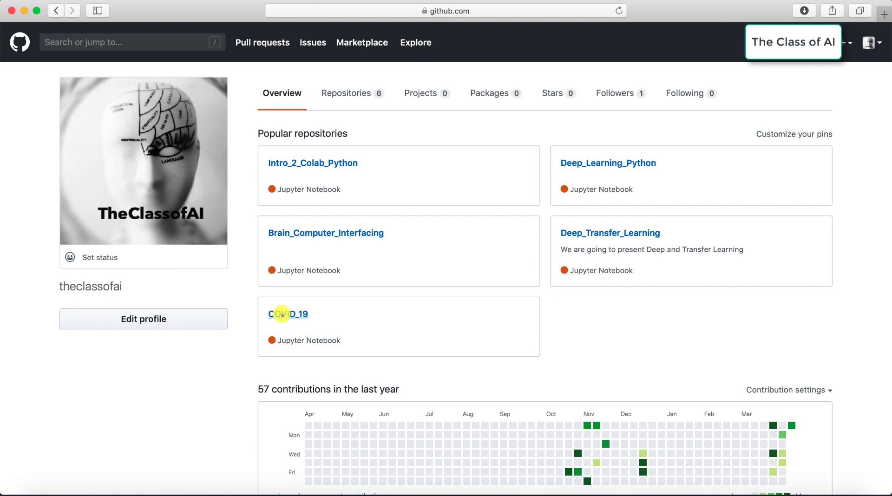
Step: Open the COVID_19 repository, then its Covid_19_Analysis_Week_3_Part1.ipynb file
{"action": "left_click", "coordinate": [287, 314]}
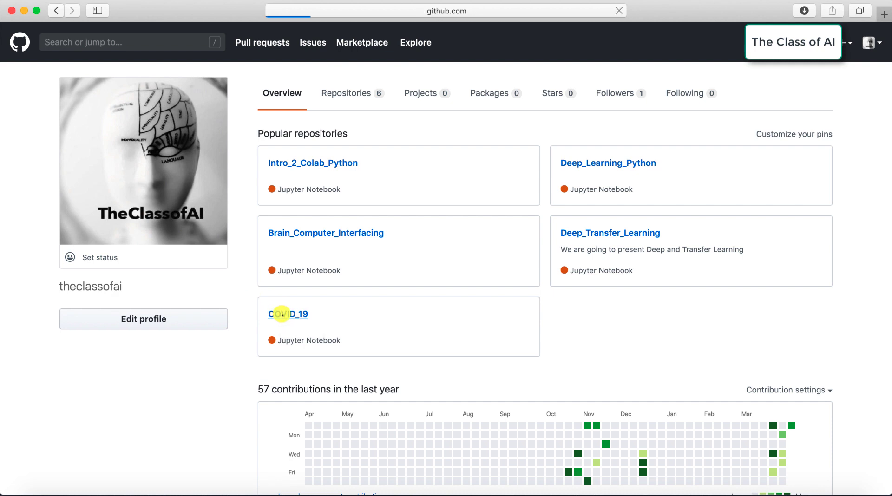
{"action": "mouse_move", "coordinate": [288, 314]}
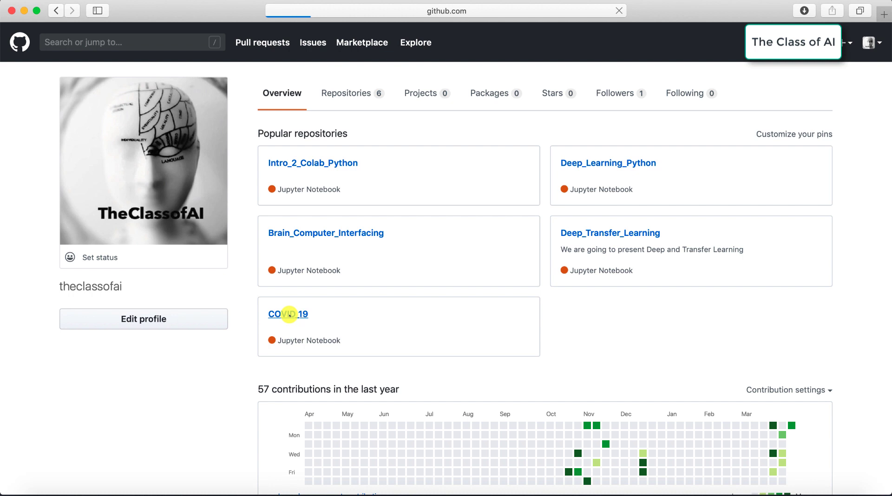
{"action": "left_click", "coordinate": [288, 314]}
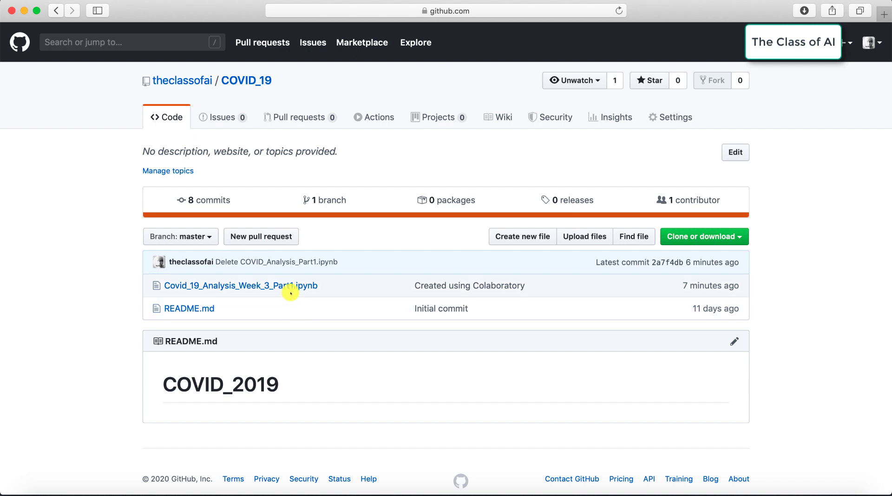
{"action": "left_click", "coordinate": [241, 285]}
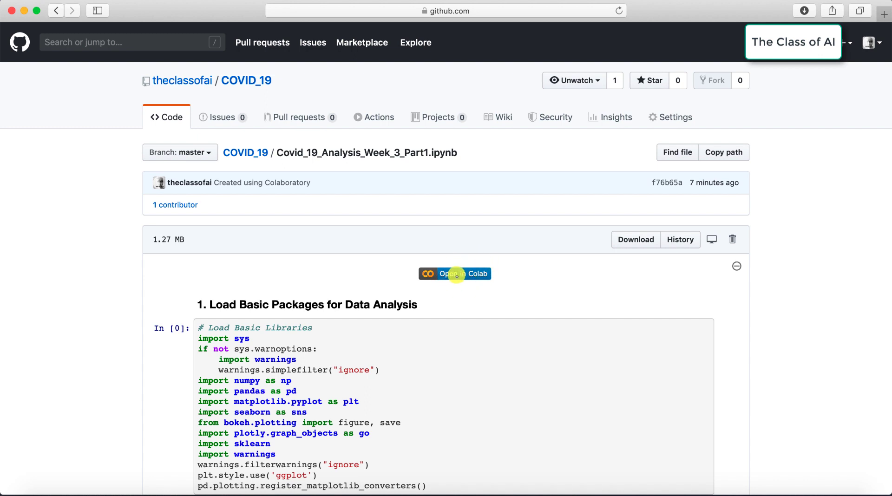
Step: Launch the notebook in Colab using its 'Open in Colab' badge
{"action": "left_click", "coordinate": [454, 274]}
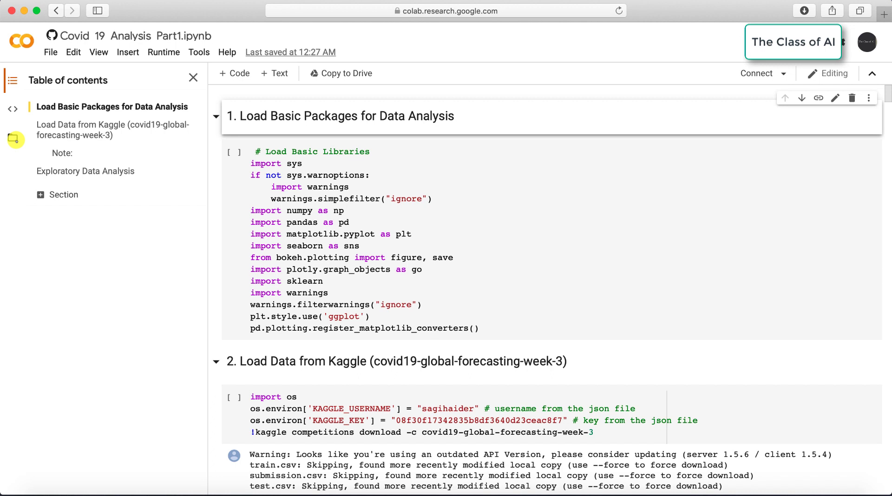
Step: Show the Files sidebar while the runtime connects
{"action": "left_click", "coordinate": [12, 137]}
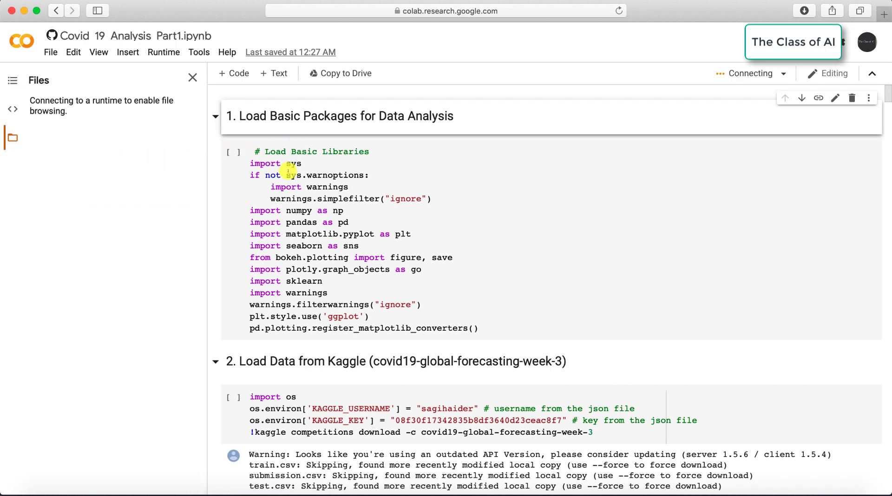
{"action": "mouse_move", "coordinate": [573, 175]}
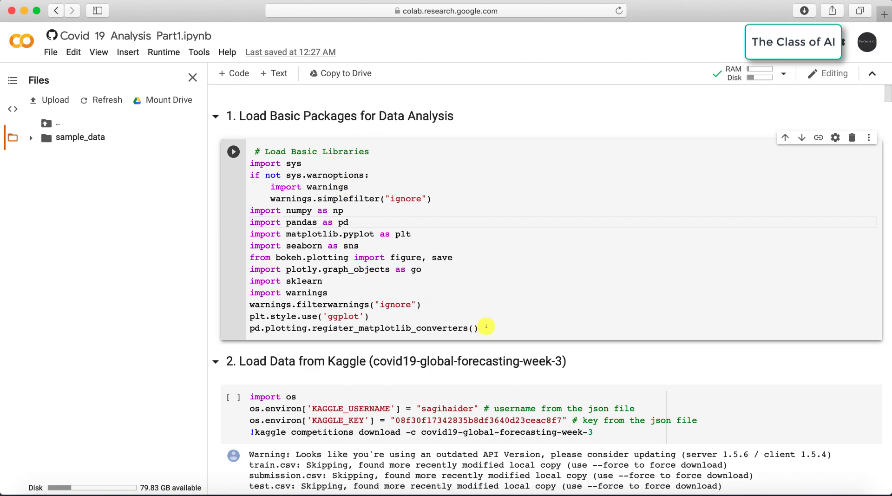
{"action": "left_click", "coordinate": [233, 152]}
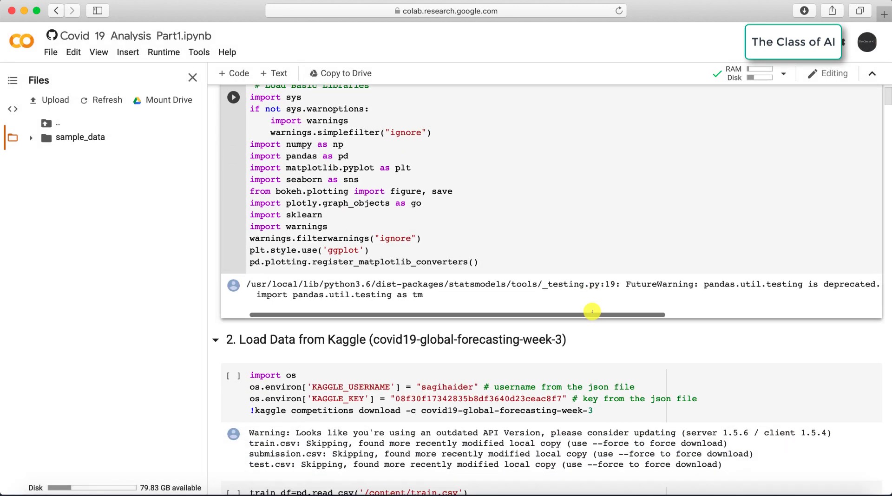
{"action": "scroll", "scroll_direction": "down", "scroll_amount": 3}
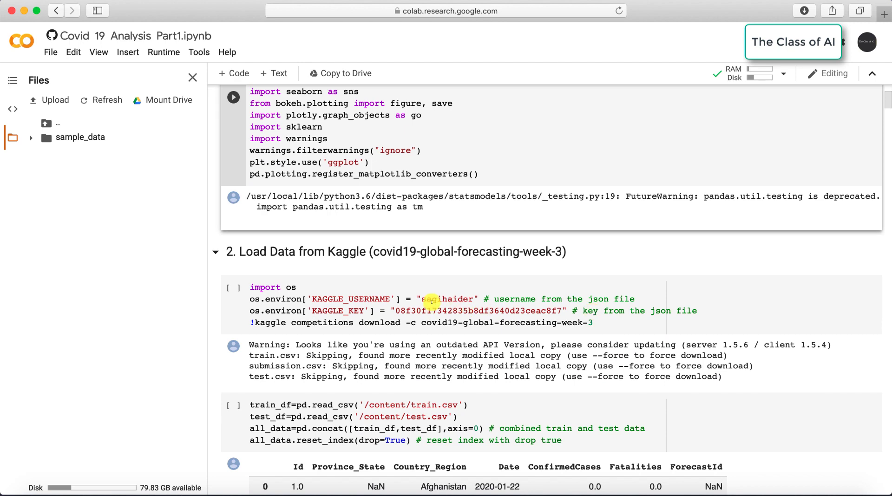
{"action": "scroll", "scroll_direction": "down", "scroll_amount": 3}
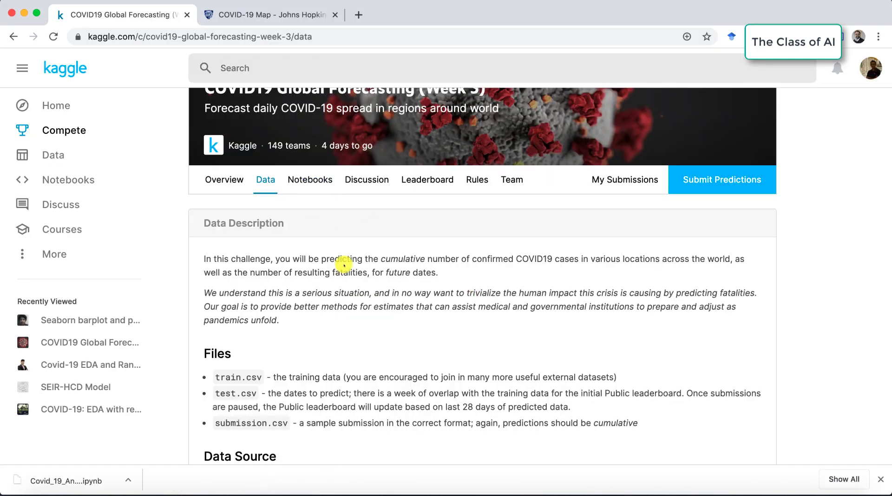
{"action": "scroll", "scroll_direction": "down", "scroll_amount": 3}
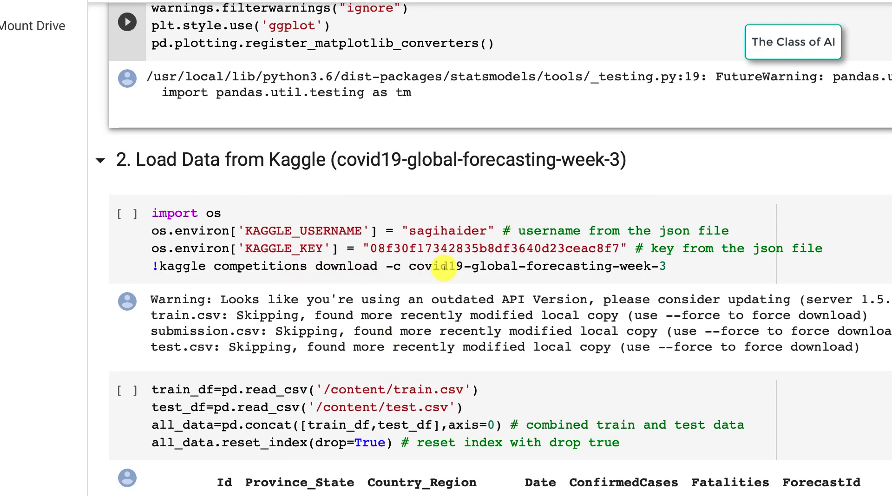
Step: Run the Kaggle download cell and locate train.csv, test.csv and submission.csv in Files
{"action": "left_click", "coordinate": [127, 213]}
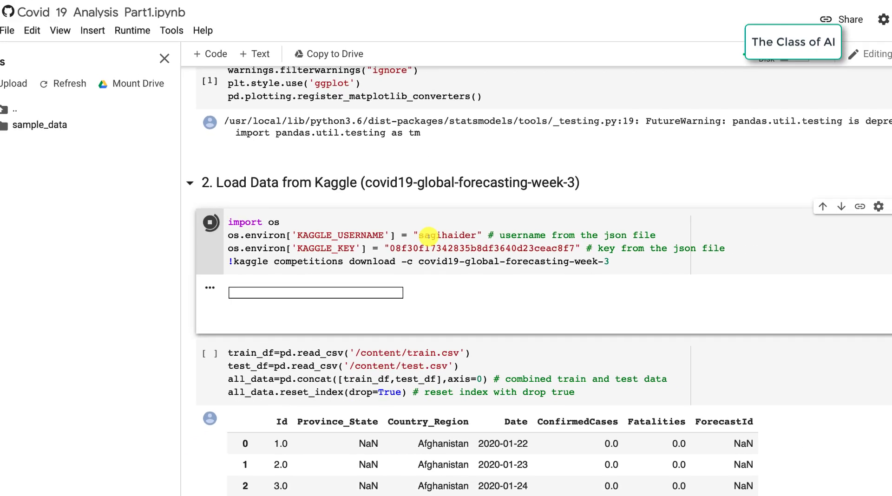
{"action": "left_click", "coordinate": [209, 222]}
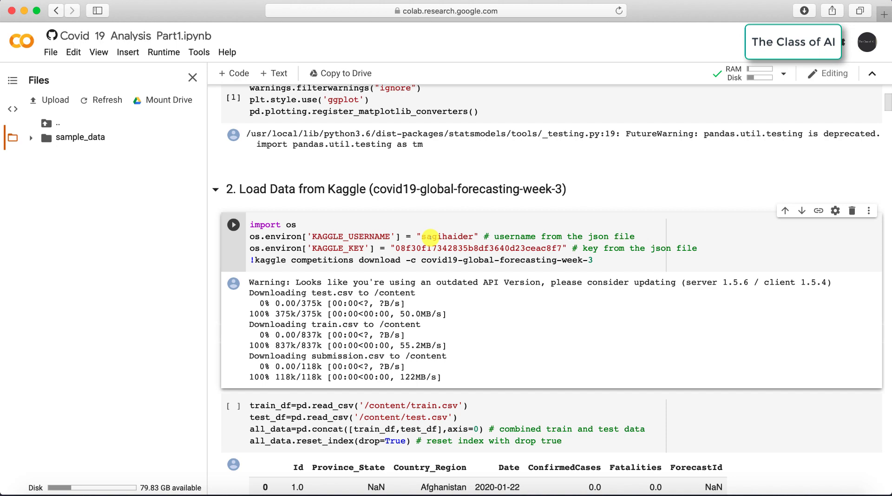
{"action": "scroll", "scroll_direction": "down", "scroll_amount": 3}
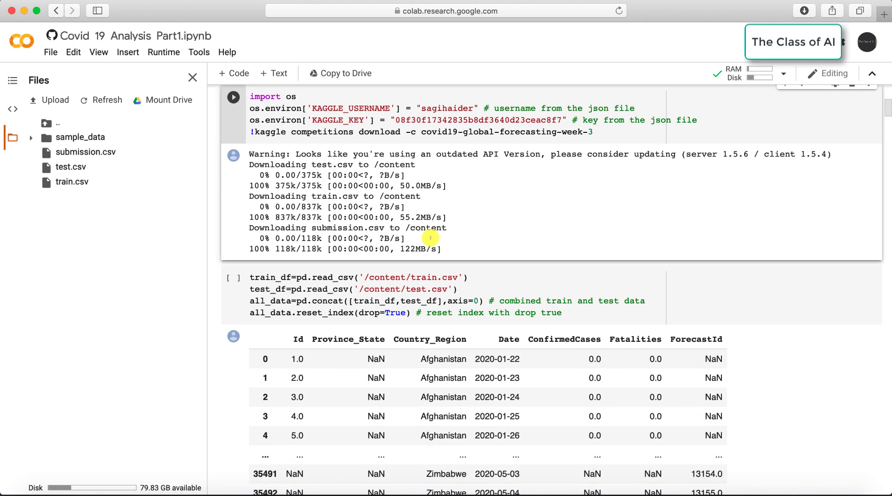
{"action": "left_click", "coordinate": [73, 181]}
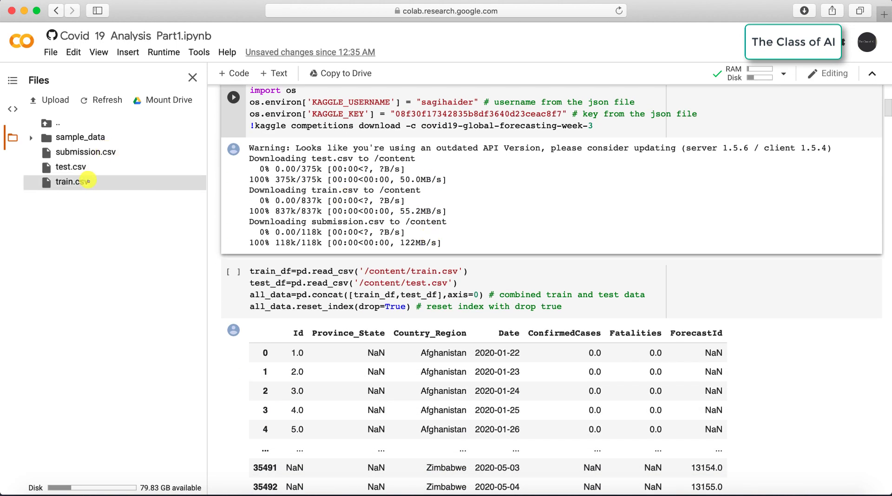
{"action": "left_click", "coordinate": [71, 167]}
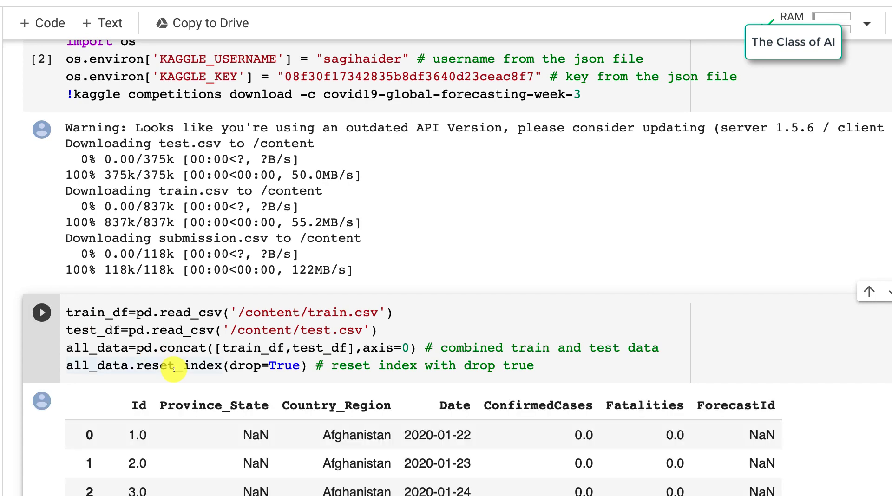
Step: Highlight train_df in the read_csv/concat cell yielding 35,496 rows × 7 columns
{"action": "scroll", "scroll_direction": "down", "scroll_amount": 3}
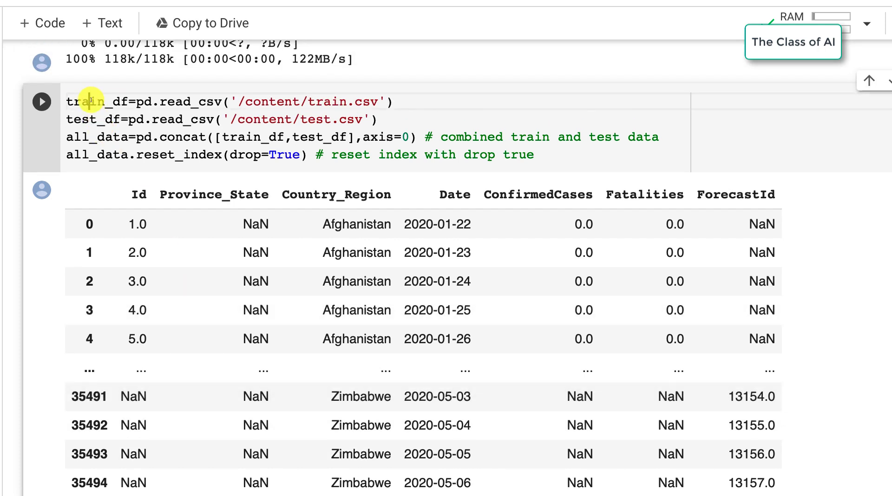
{"action": "double_click", "coordinate": [97, 101]}
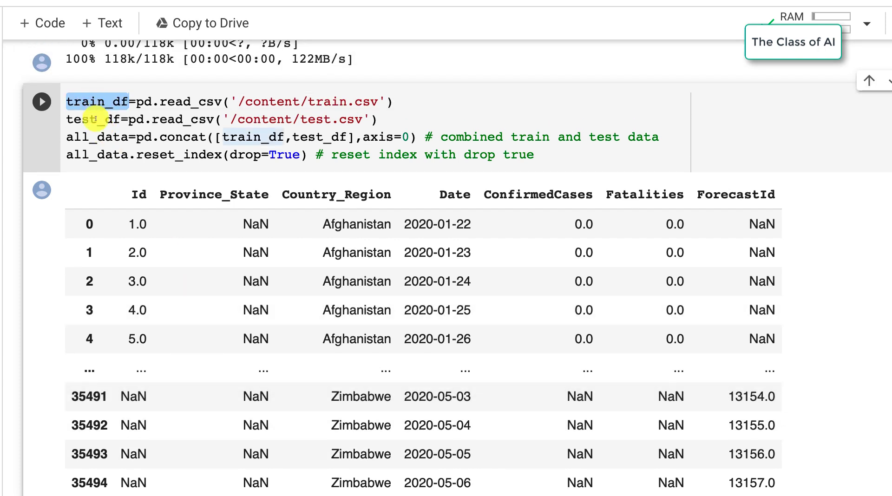
{"action": "mouse_move", "coordinate": [99, 152]}
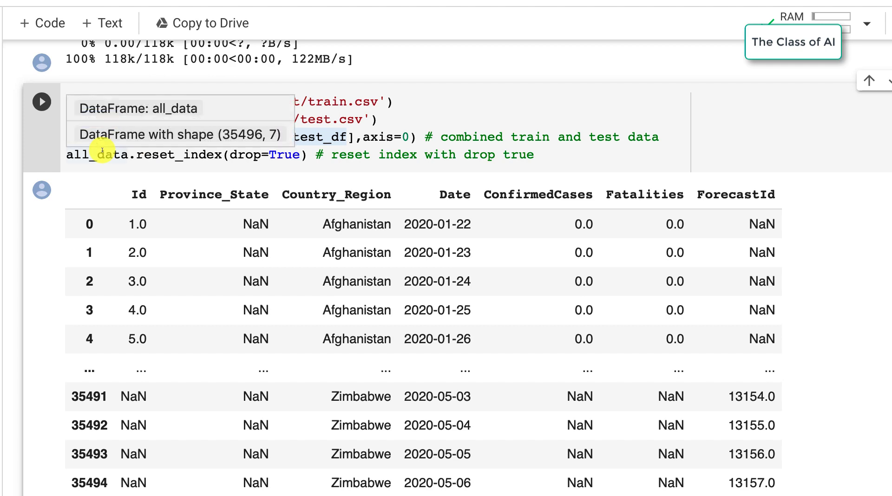
{"action": "scroll", "scroll_direction": "down", "scroll_amount": 3}
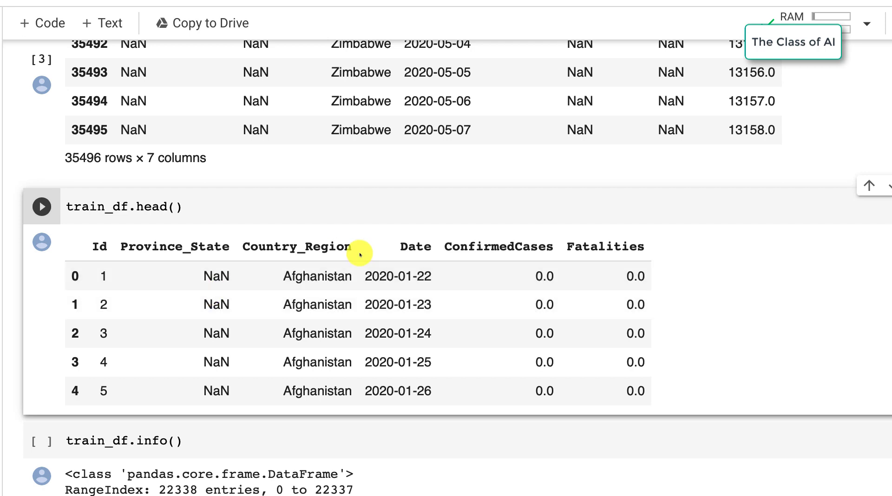
Step: Run train_df.head() and train_df.info(), showing 22,338 entries and 9,490 non-null Province_State
{"action": "scroll", "scroll_direction": "down", "scroll_amount": 3}
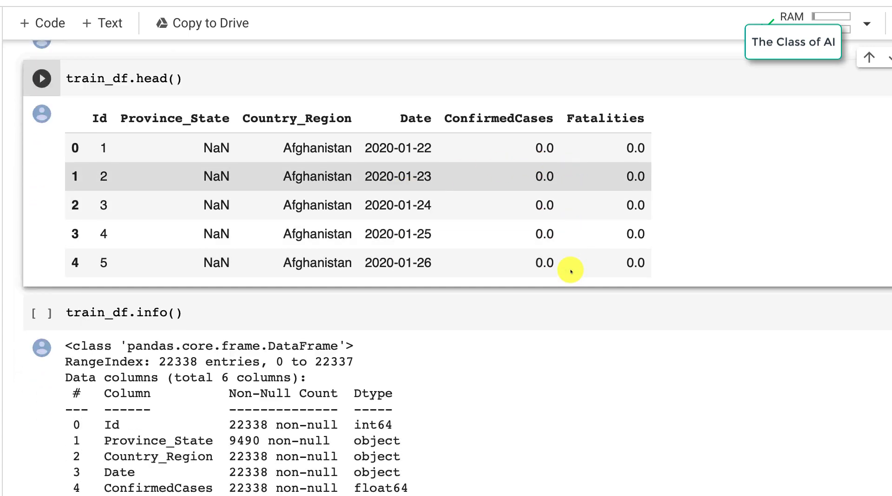
{"action": "left_click", "coordinate": [41, 227]}
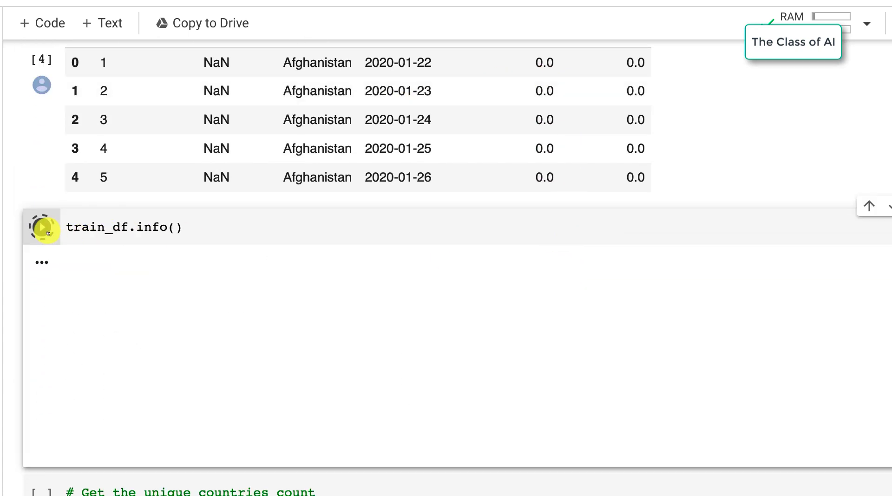
{"action": "left_click", "coordinate": [41, 227]}
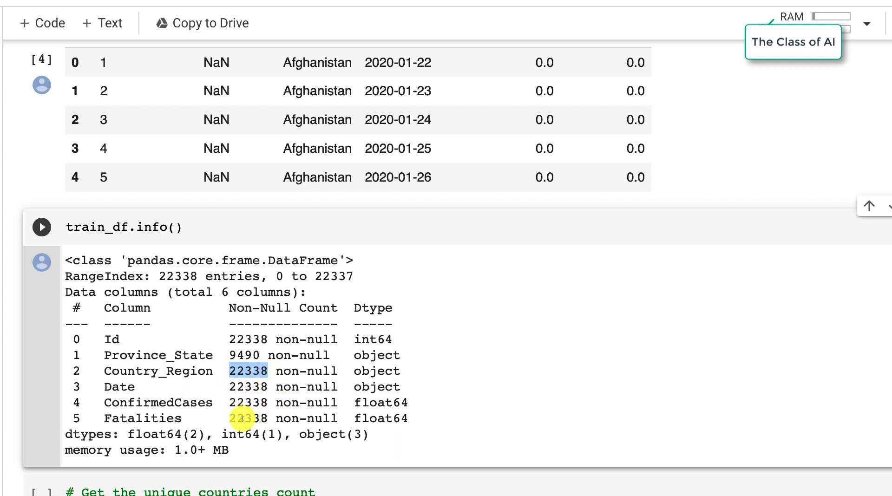
{"action": "scroll", "scroll_direction": "down", "scroll_amount": 3}
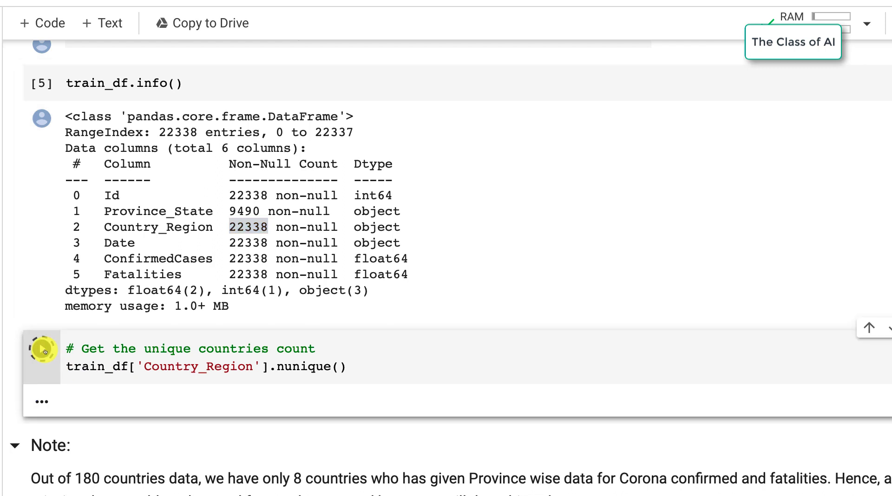
Step: Count 180 unique countries with nunique(), then drop the Province_State column
{"action": "left_click", "coordinate": [41, 349]}
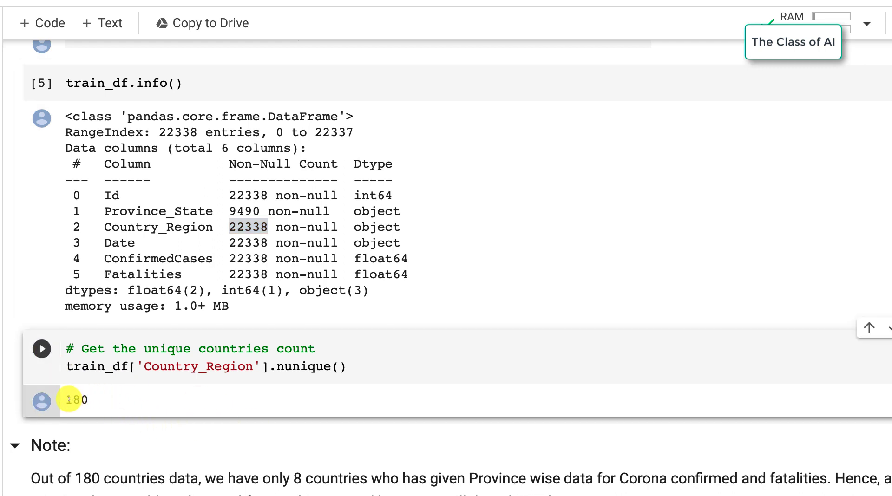
{"action": "double_click", "coordinate": [74, 398]}
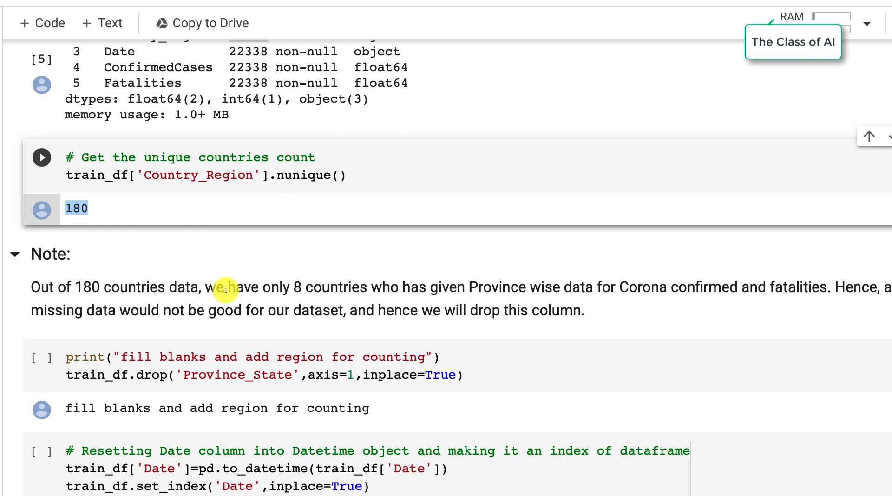
{"action": "mouse_move", "coordinate": [466, 291]}
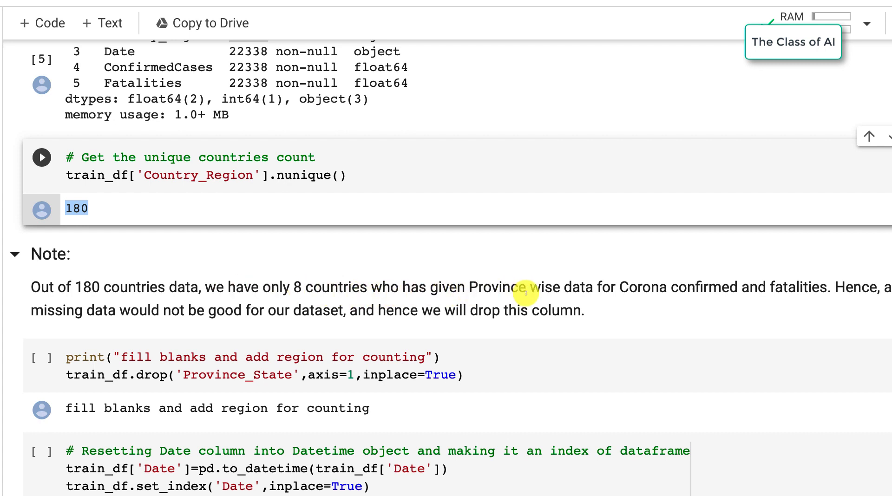
{"action": "scroll", "scroll_direction": "down", "scroll_amount": 3}
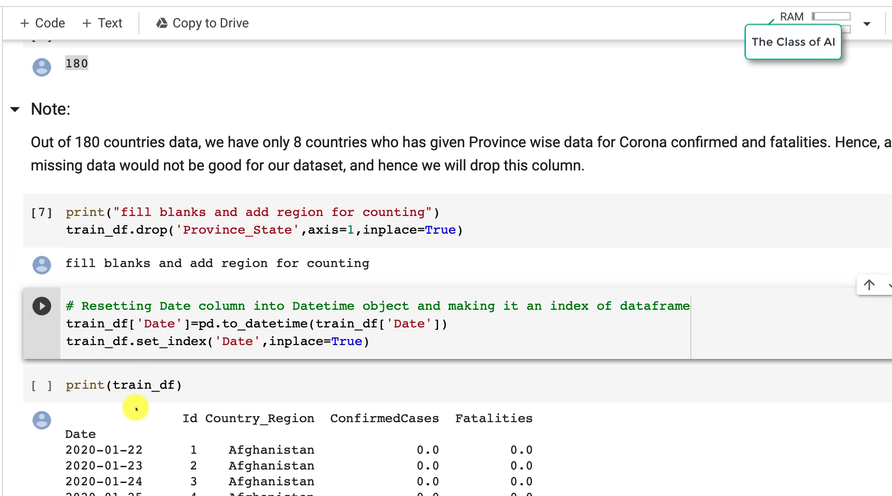
Step: Make Date the datetime index and print train_df's 22,338 rows × 4 columns
{"action": "left_click", "coordinate": [41, 305]}
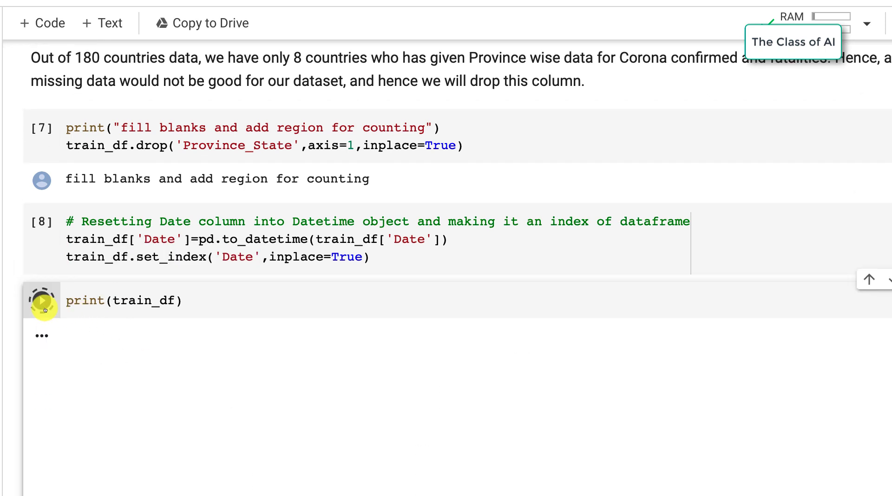
{"action": "left_click", "coordinate": [41, 301]}
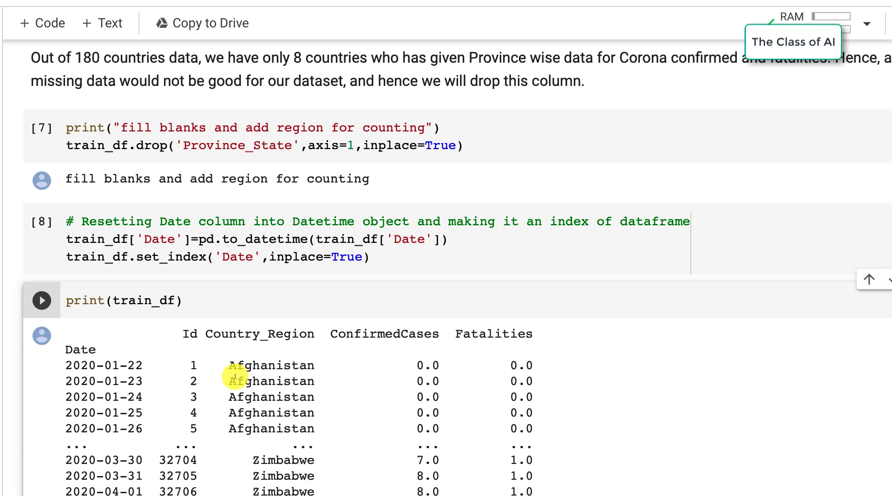
{"action": "mouse_move", "coordinate": [245, 445]}
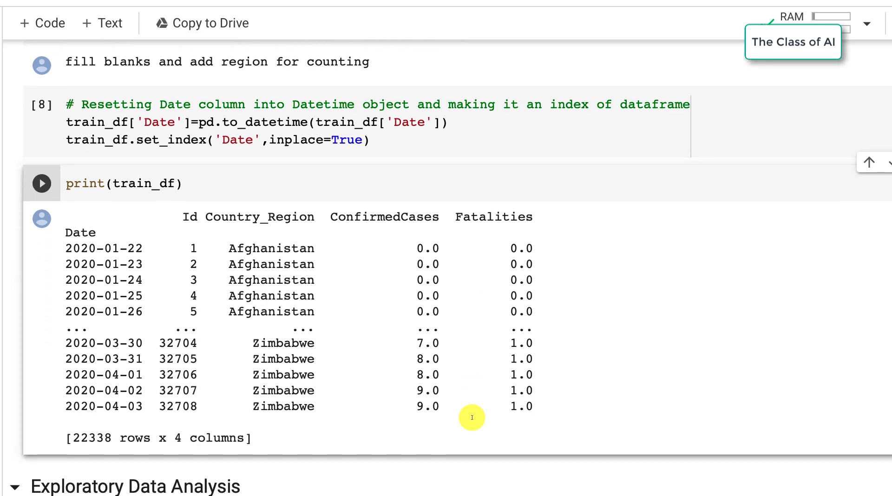
{"action": "scroll", "scroll_direction": "down", "scroll_amount": 3}
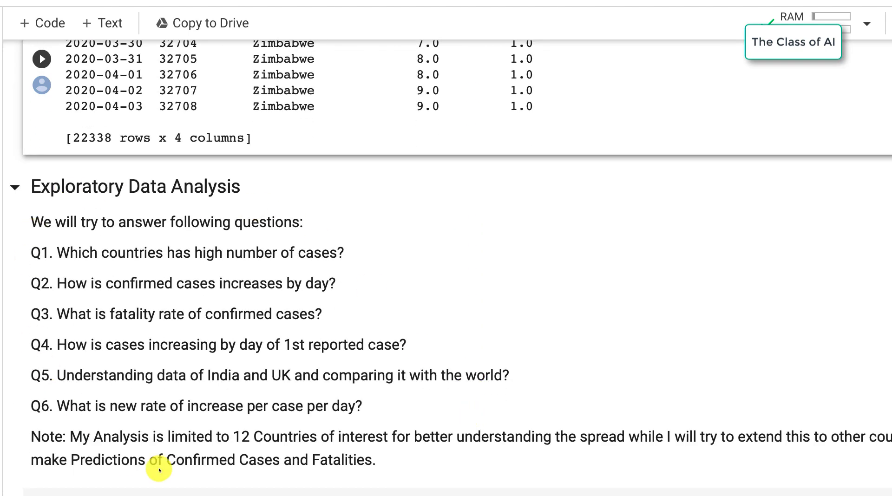
{"action": "mouse_move", "coordinate": [210, 236]}
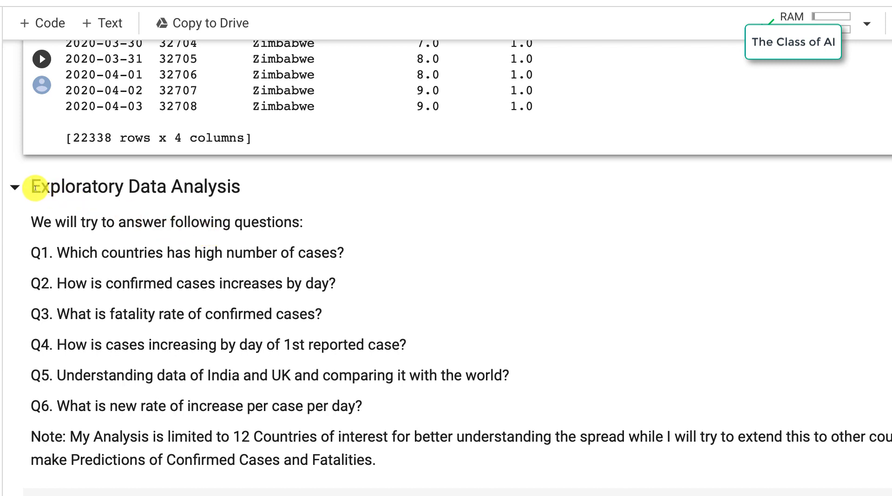
Step: Select the Exploratory Data Analysis questions text cell with the Files sidebar showing
{"action": "left_click_drag", "start_coordinate": [34, 185], "coordinate": [303, 375]}
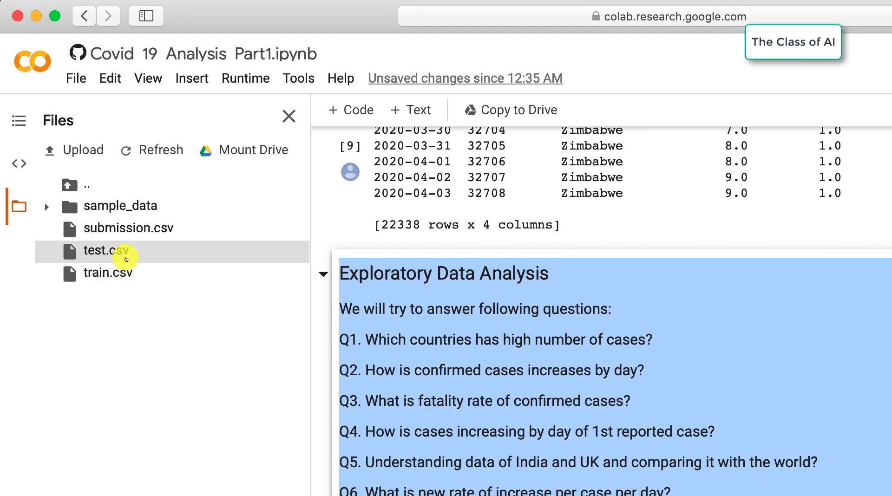
{"action": "mouse_move", "coordinate": [430, 489]}
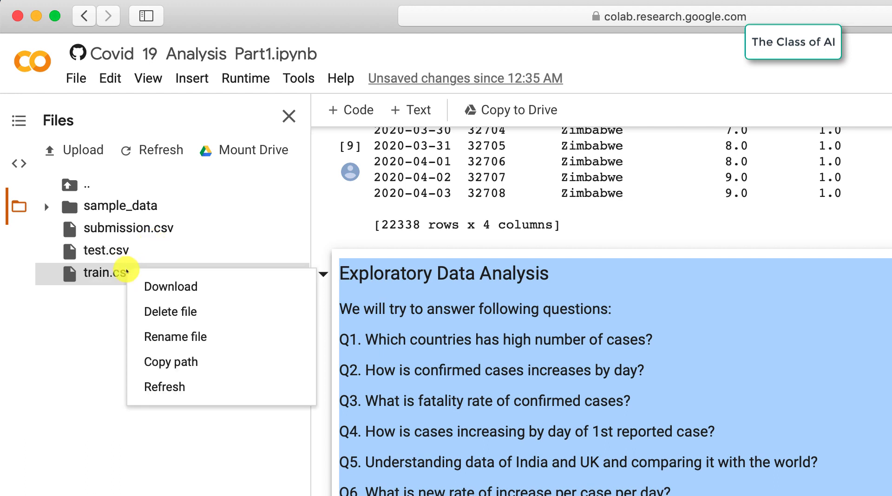
Step: Download test.csv from the Colab session files to the computer
{"action": "left_click", "coordinate": [170, 286]}
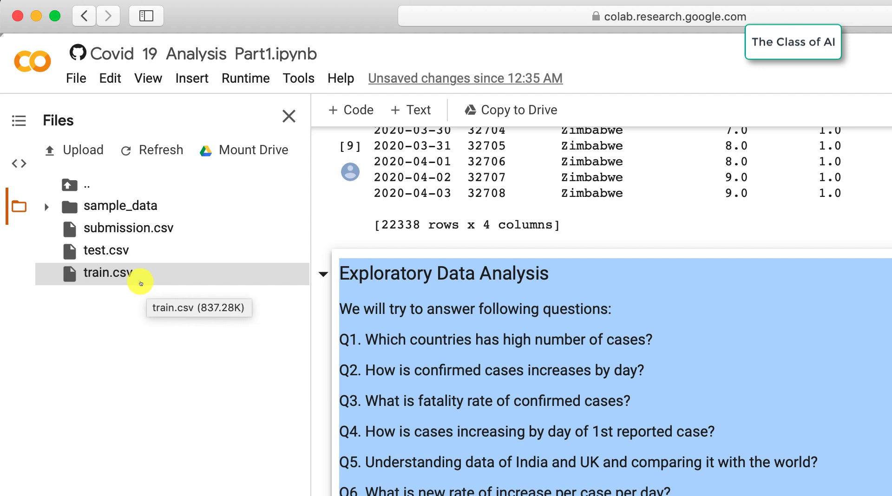
{"action": "right_click", "coordinate": [114, 273]}
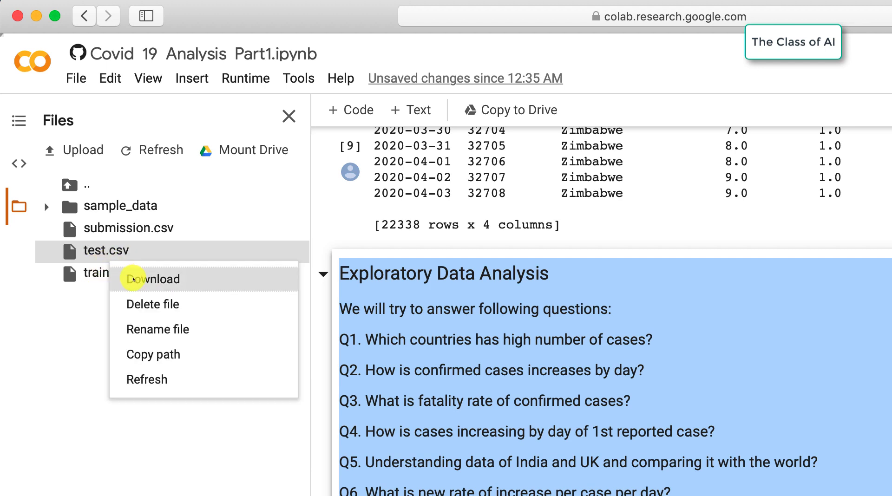
{"action": "left_click", "coordinate": [152, 279]}
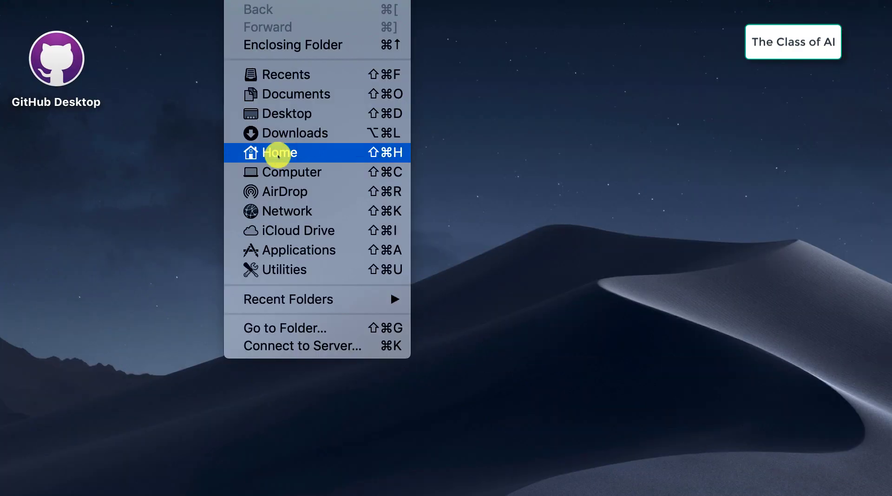
Step: Go to the Downloads folder and open train-3.csv in Excel
{"action": "left_click", "coordinate": [279, 152]}
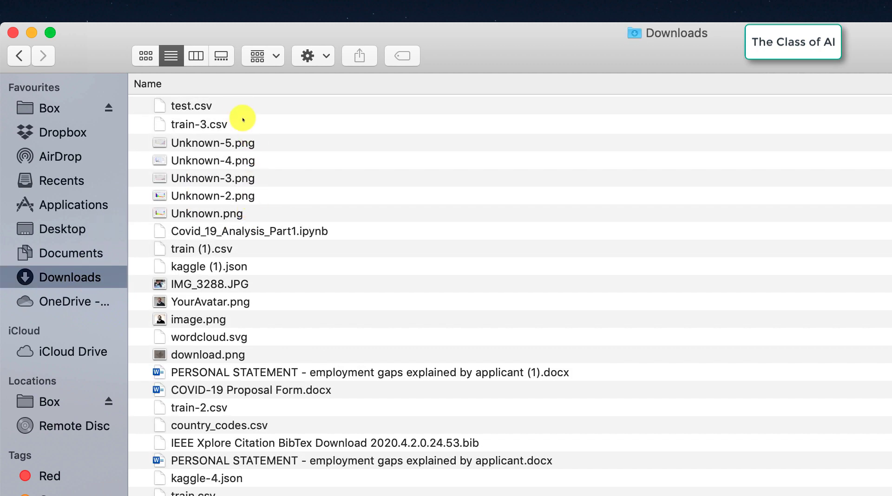
{"action": "right_click", "coordinate": [198, 124]}
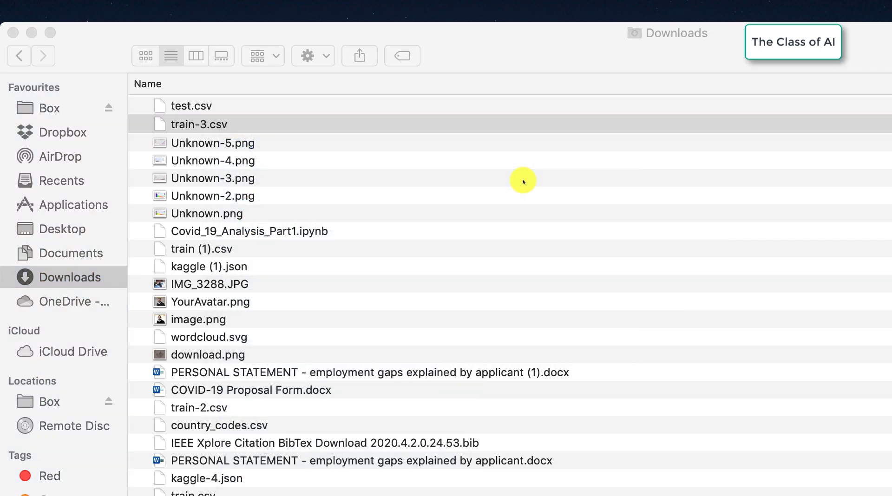
{"action": "double_click", "coordinate": [200, 124]}
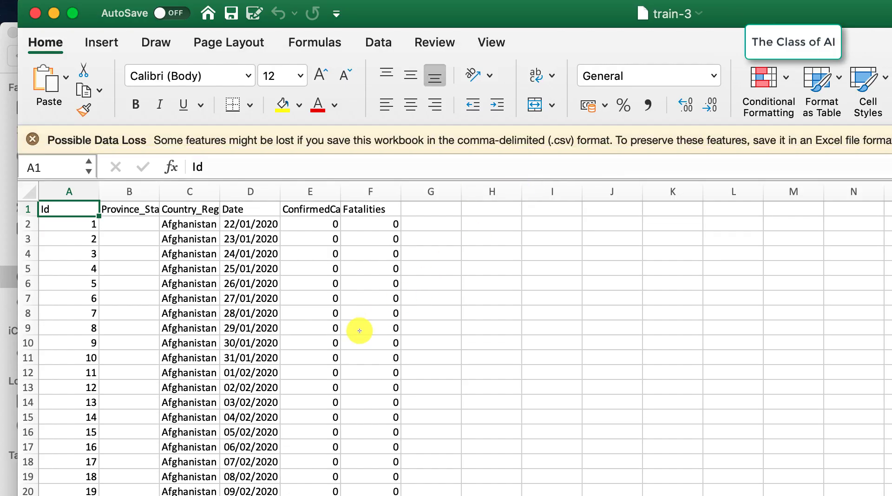
{"action": "left_click", "coordinate": [129, 191]}
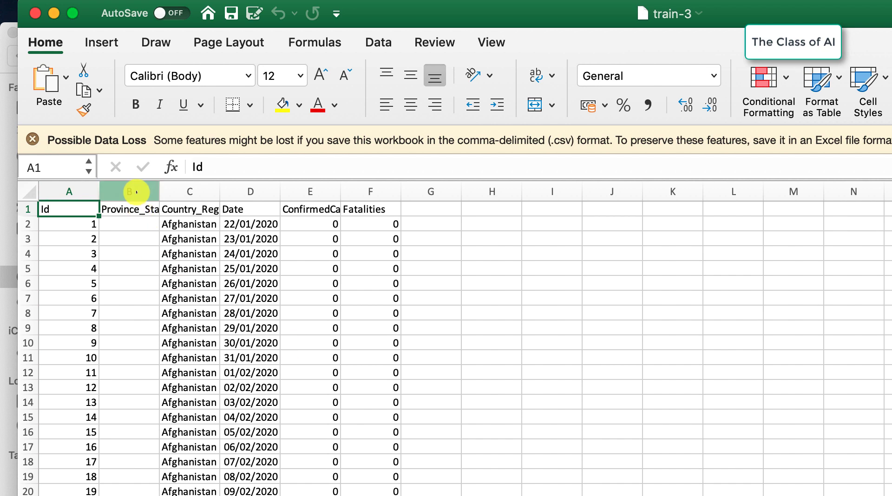
{"action": "left_click", "coordinate": [129, 191]}
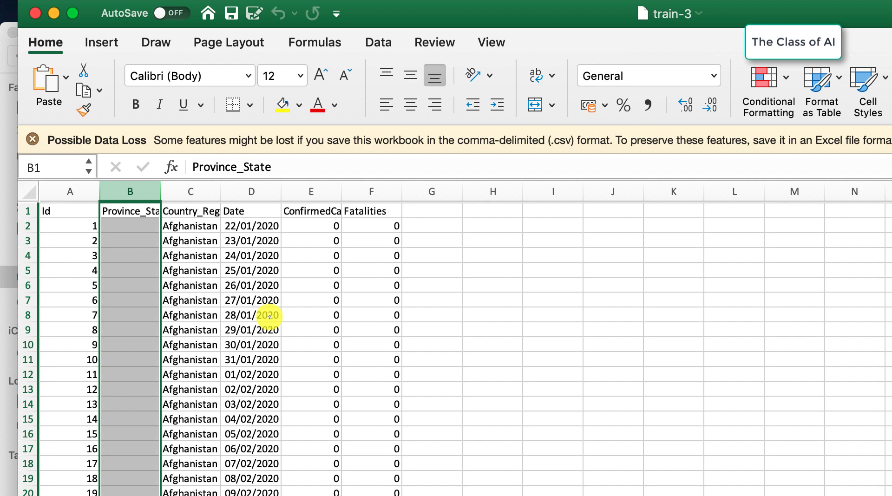
{"action": "left_click", "coordinate": [250, 223]}
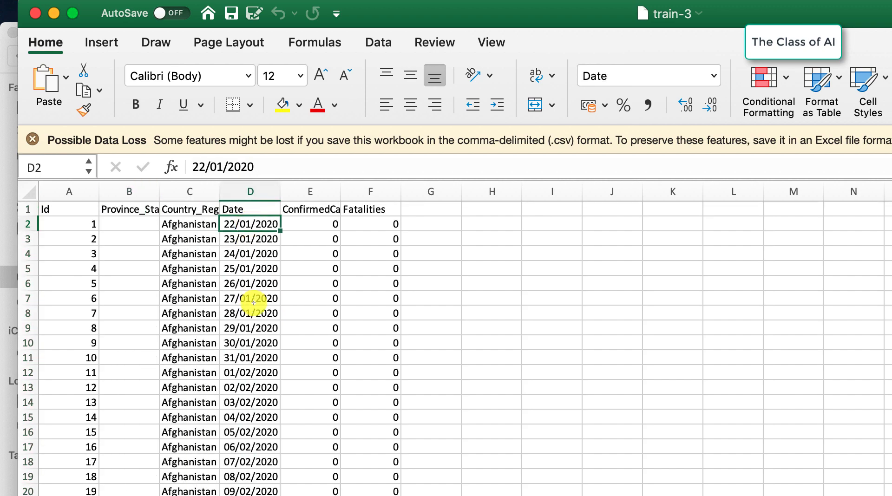
{"action": "scroll", "scroll_direction": "down", "scroll_amount": 3}
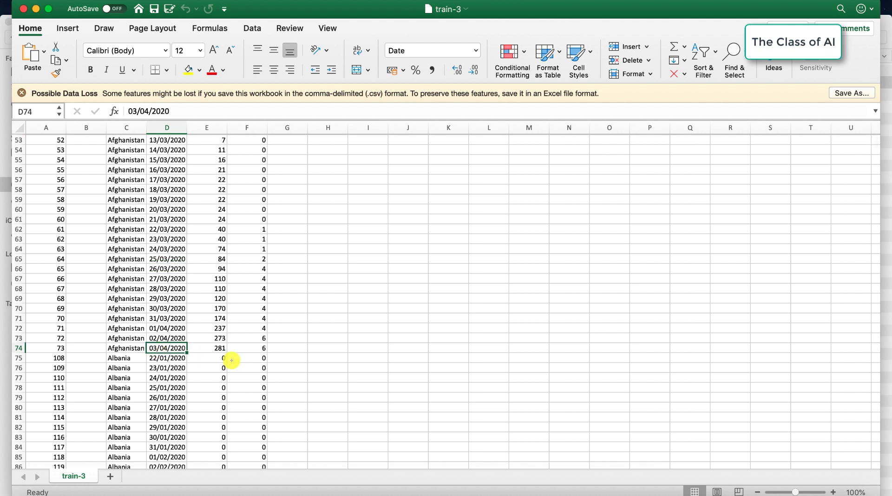
{"action": "left_click", "coordinate": [206, 349]}
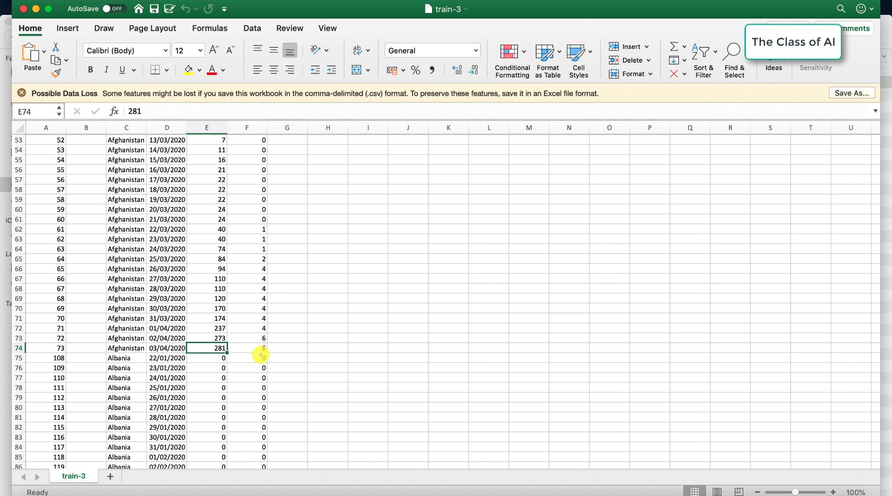
{"action": "left_click", "coordinate": [246, 348]}
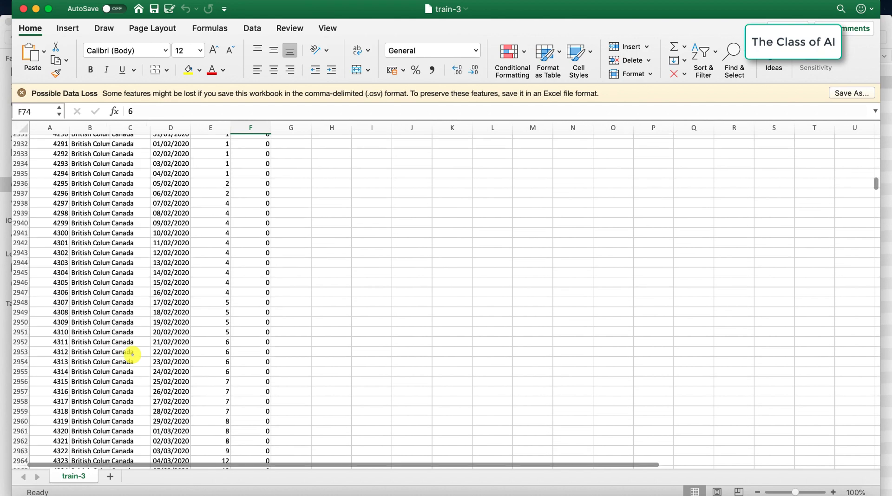
Step: Scroll to British Columbia's rows and check cells C2994 and E2994 (1,174 cases)
{"action": "scroll", "scroll_direction": "up", "scroll_amount": 3}
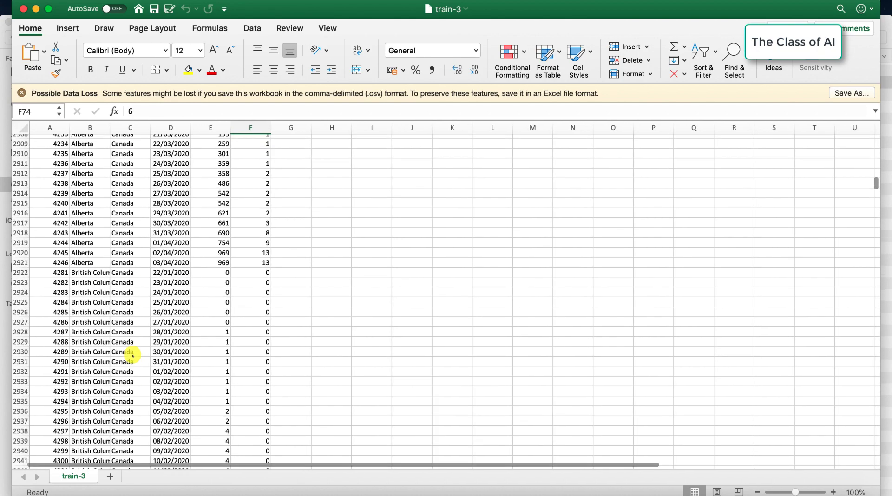
{"action": "scroll", "scroll_direction": "down", "scroll_amount": 3}
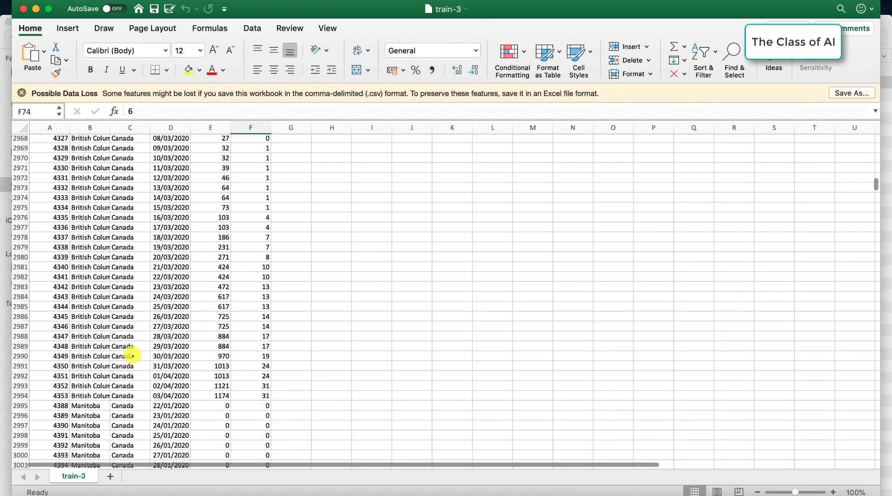
{"action": "scroll", "scroll_direction": "down", "scroll_amount": 3}
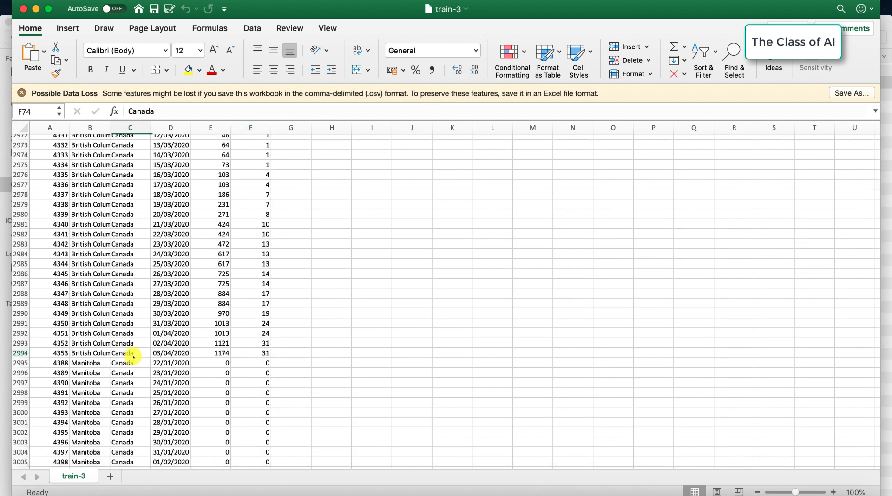
{"action": "left_click", "coordinate": [123, 353]}
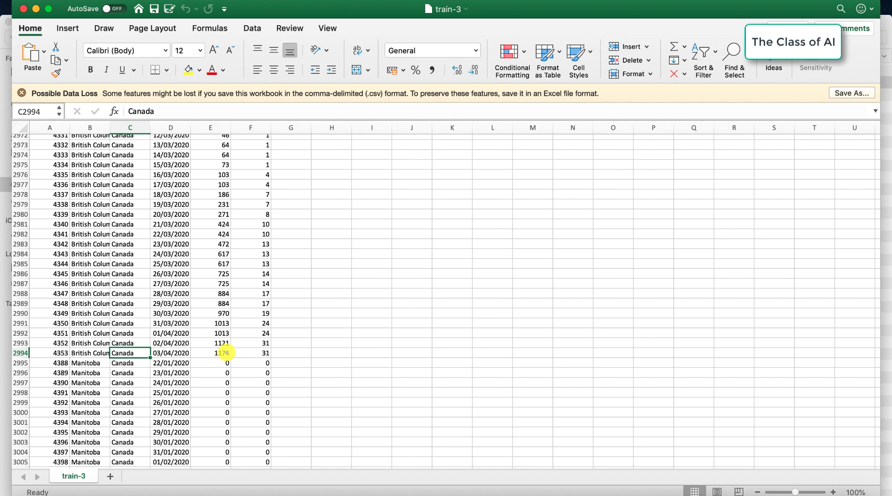
{"action": "left_click", "coordinate": [211, 353]}
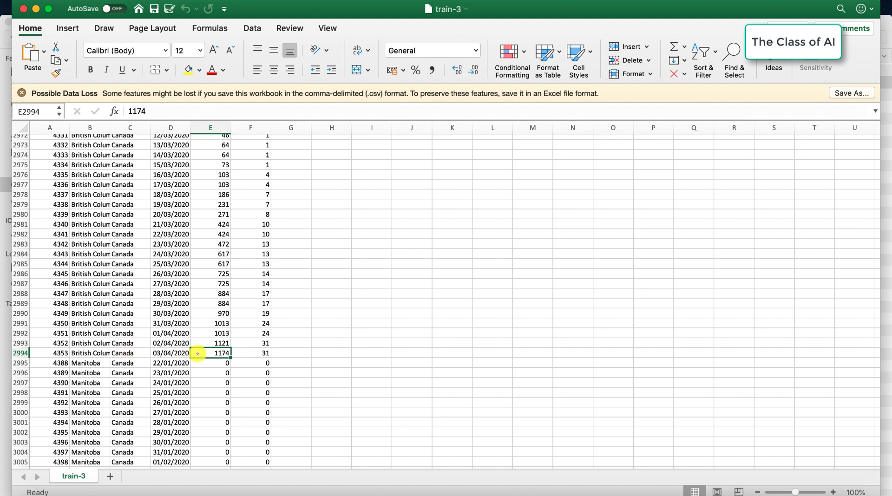
{"action": "mouse_move", "coordinate": [100, 363]}
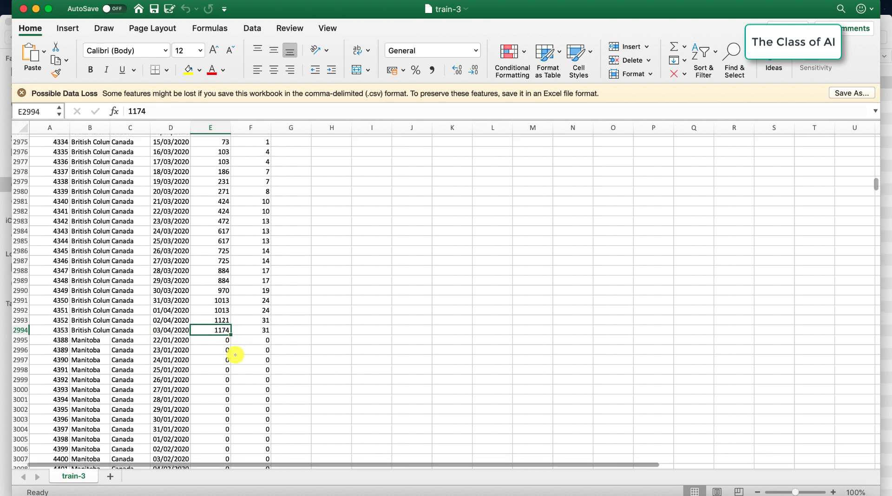
{"action": "scroll", "scroll_direction": "down", "scroll_amount": 3}
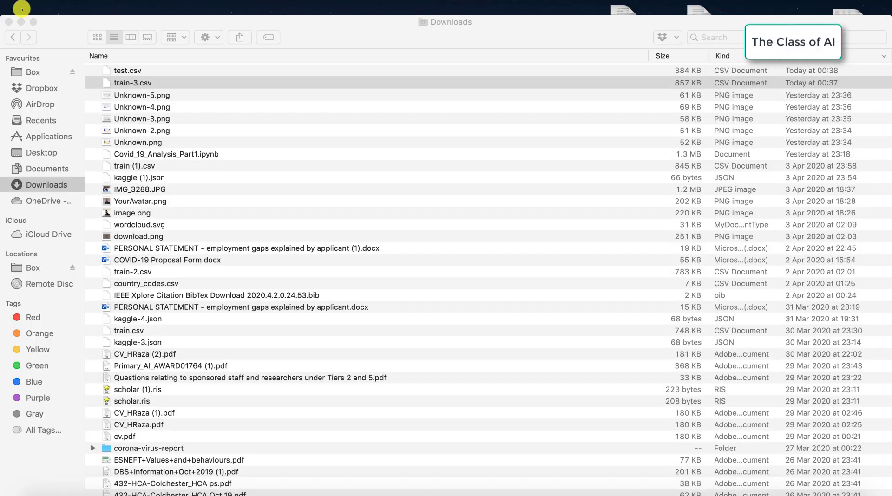
Step: Open test.csv from Downloads with Microsoft Excel
{"action": "left_click", "coordinate": [134, 83]}
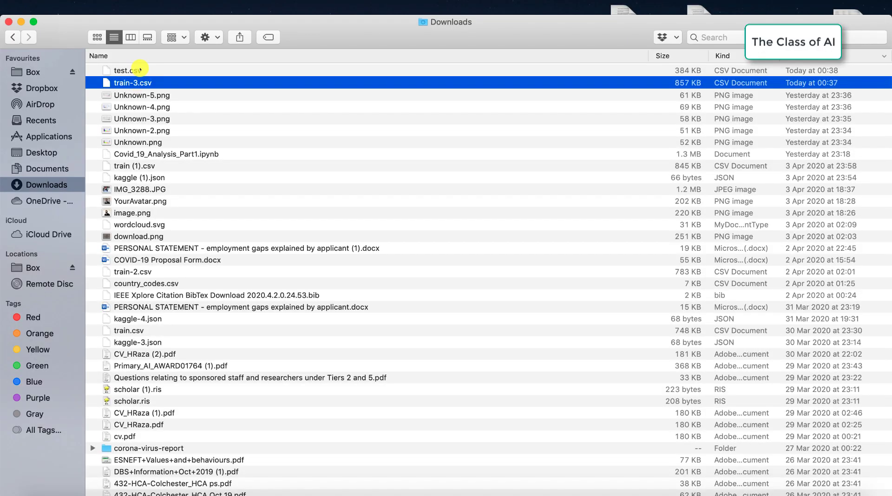
{"action": "right_click", "coordinate": [132, 70]}
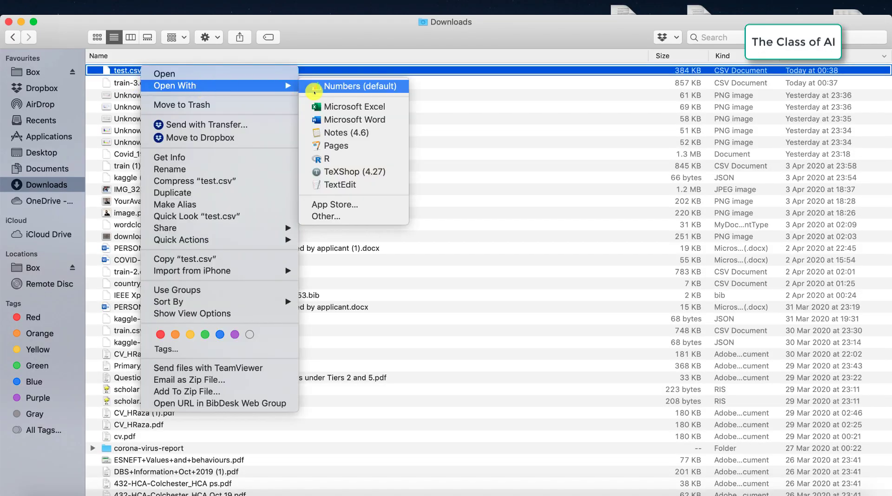
{"action": "left_click", "coordinate": [355, 106]}
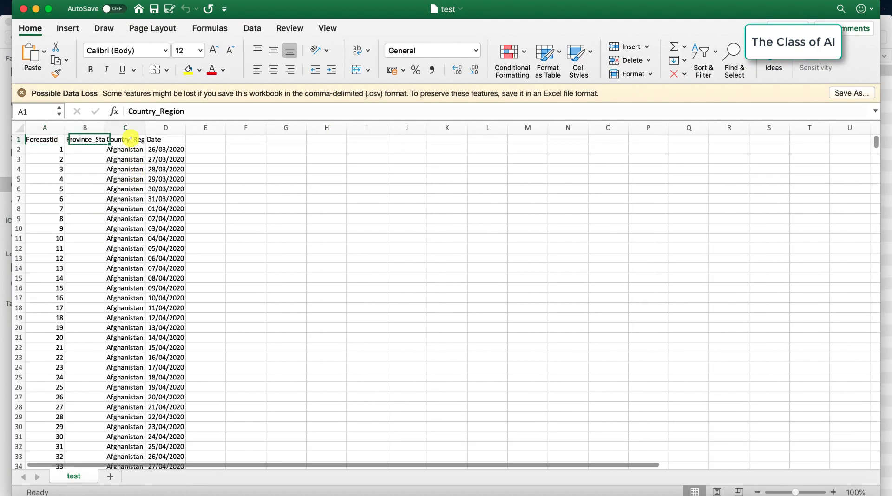
{"action": "left_click", "coordinate": [165, 140]}
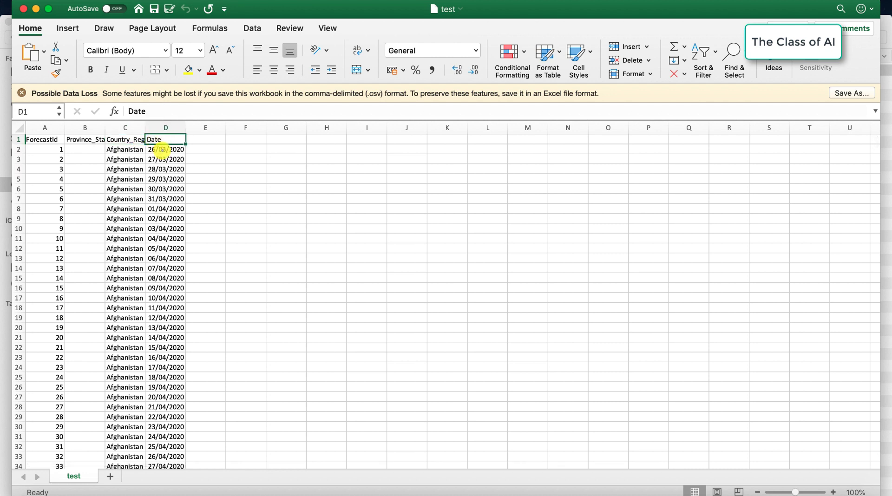
{"action": "left_click_drag", "start_coordinate": [165, 149], "coordinate": [165, 208]}
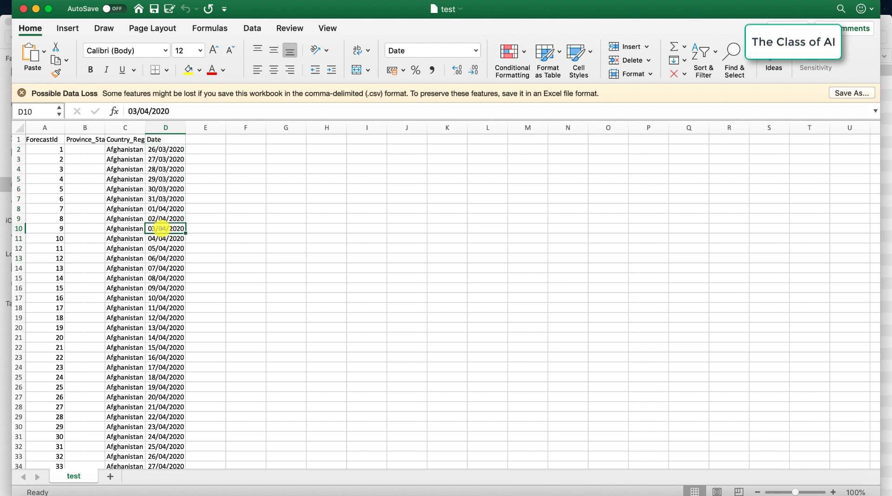
{"action": "left_click_drag", "start_coordinate": [166, 228], "coordinate": [166, 258]}
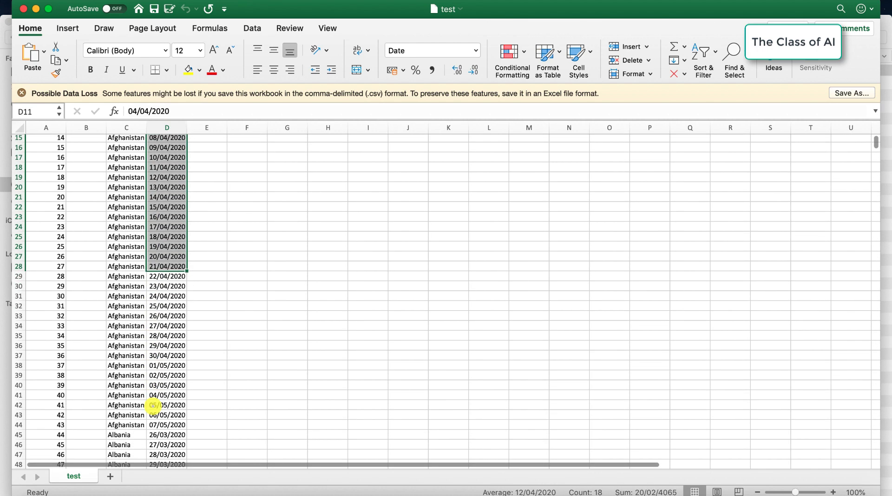
{"action": "left_click", "coordinate": [166, 426]}
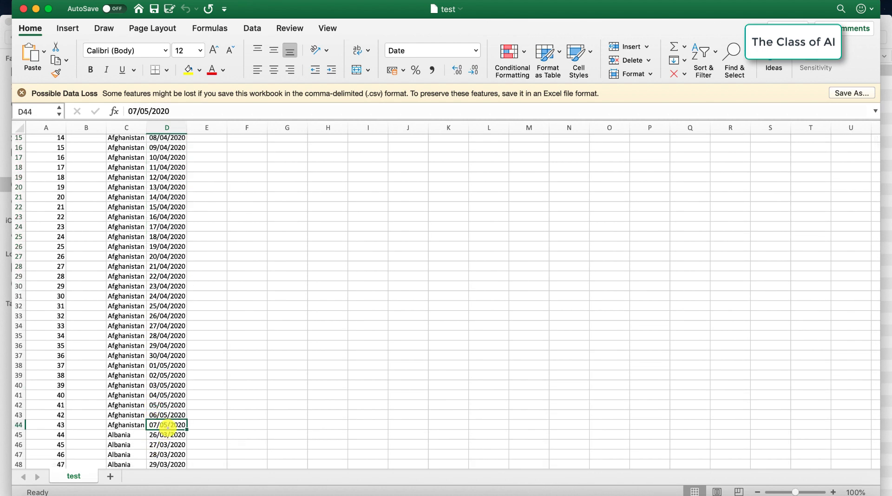
{"action": "left_click_drag", "start_coordinate": [167, 365], "coordinate": [167, 425]}
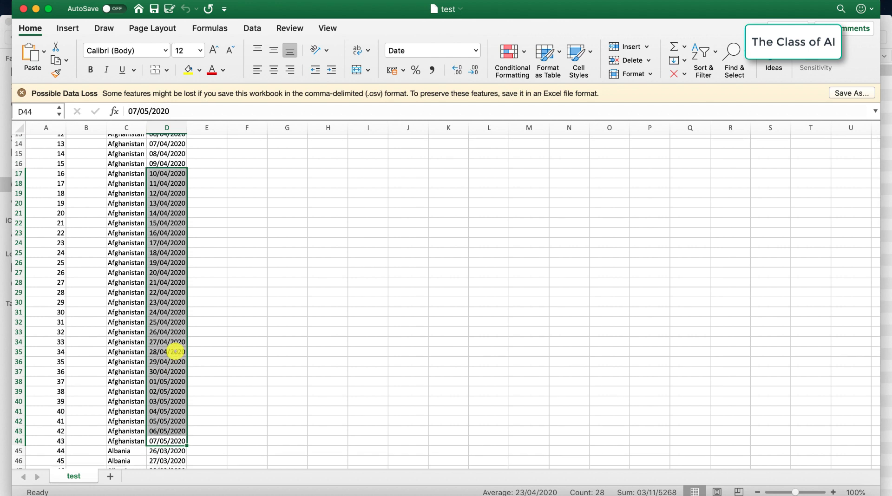
{"action": "scroll", "scroll_direction": "down", "scroll_amount": 3}
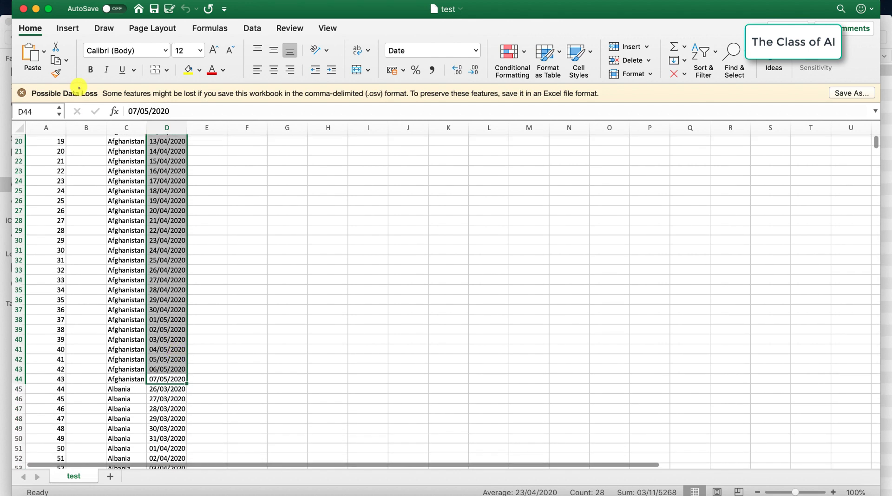